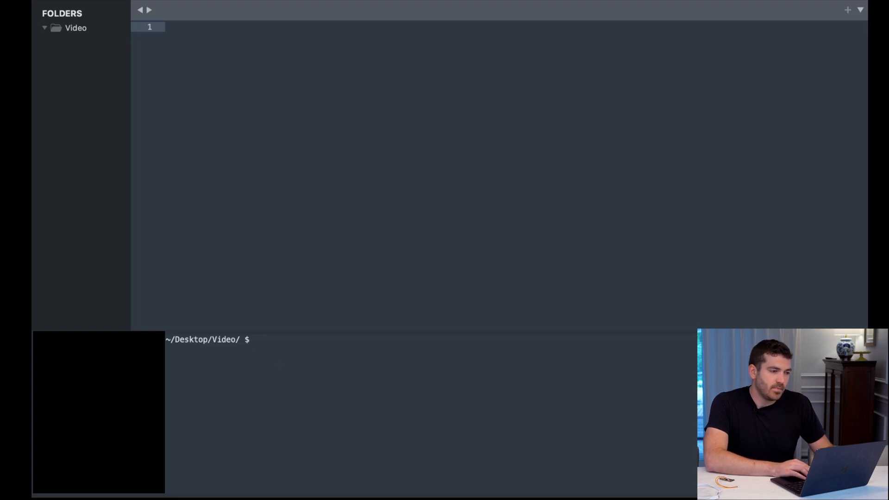
- Create the esphome_venv virtual environment and activate it in the terminal
{"action": "type", "text": "python3 -m venv esphome_venv"}
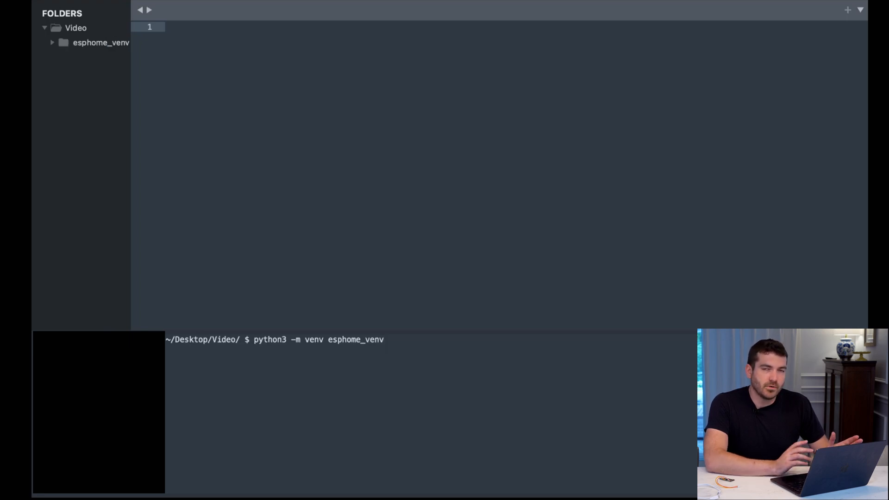
{"action": "key", "text": "Return"}
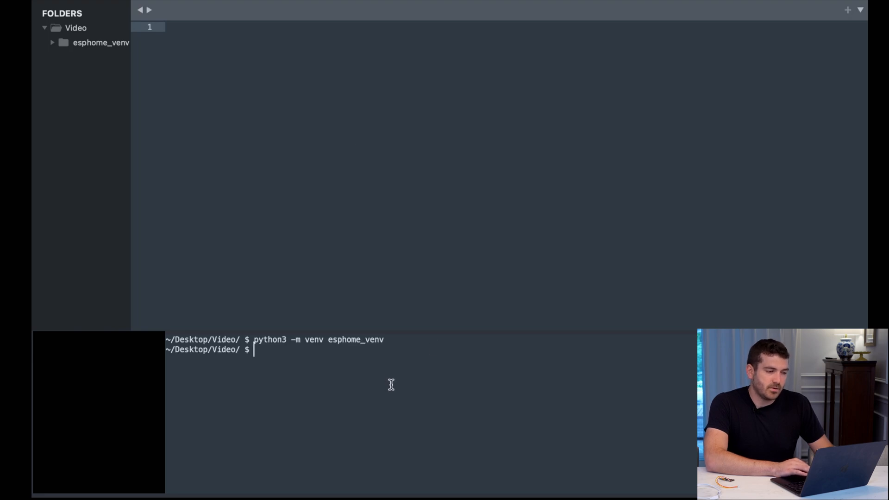
{"action": "key", "text": "Return"}
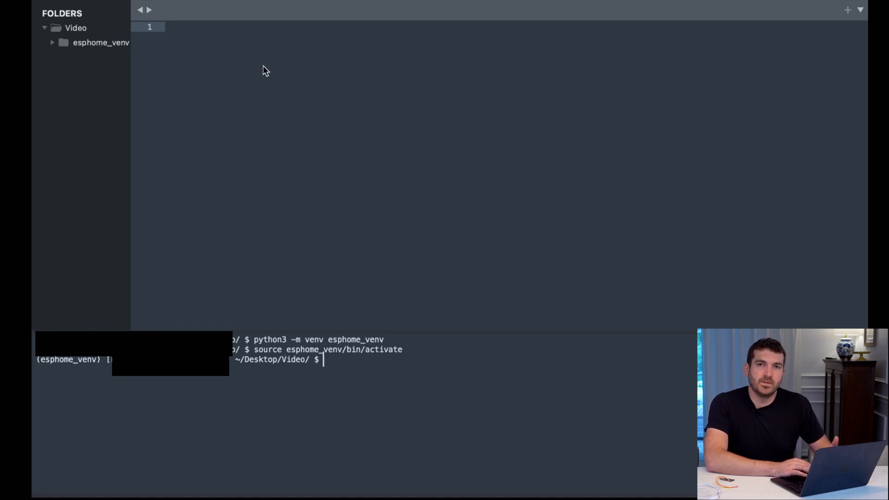
- Start installing ESPHome into the environment with pip install esphome
{"action": "type", "text": "pip install esphome"}
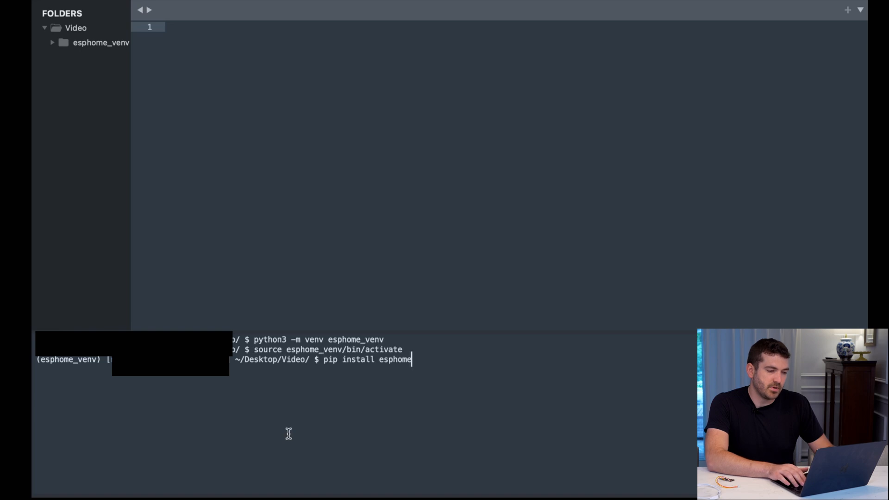
{"action": "key", "text": "Return"}
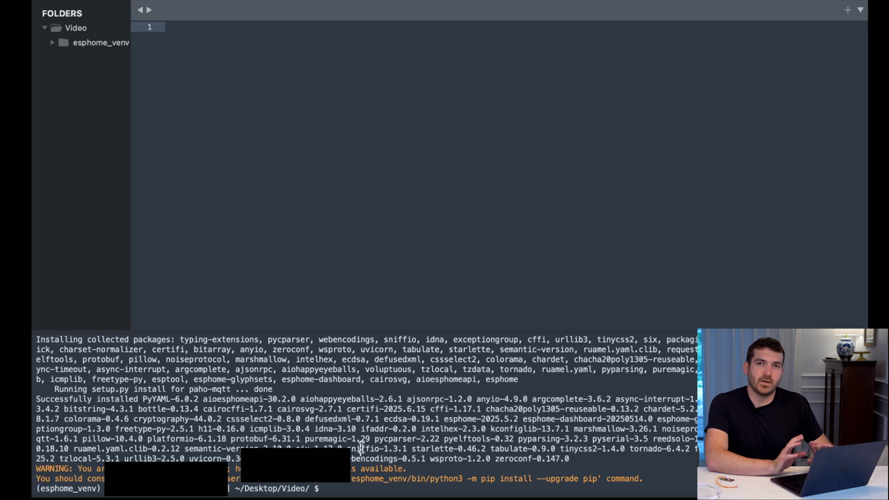
- Create empty main, climate, connection and secrets YAML files with touch
{"action": "type", "text": "touch main.yaml"}
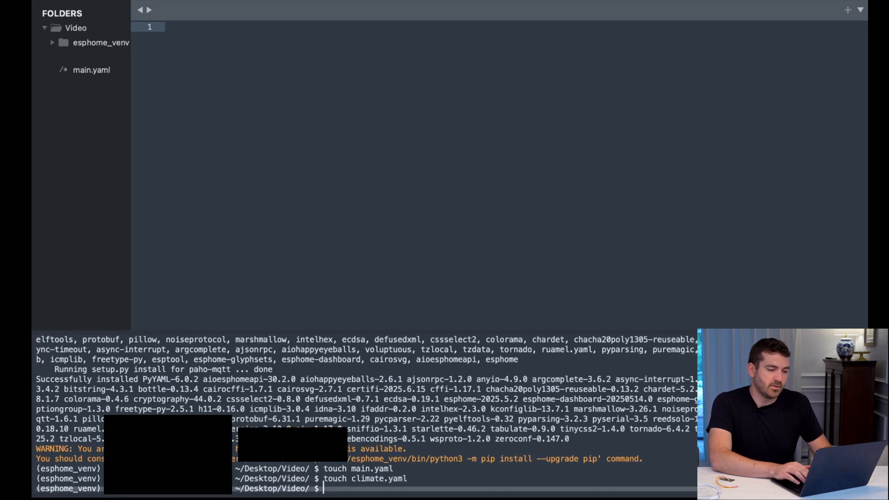
{"action": "type", "text": "touch connecti"}
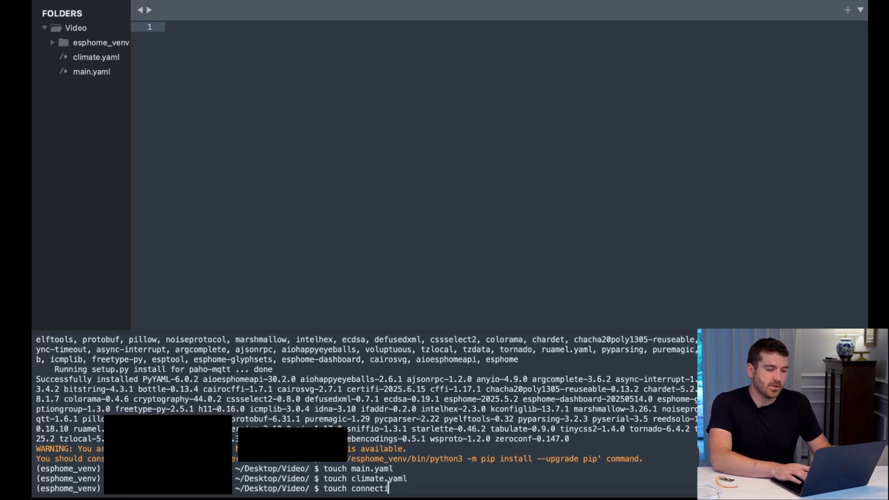
{"action": "key", "text": "Return"}
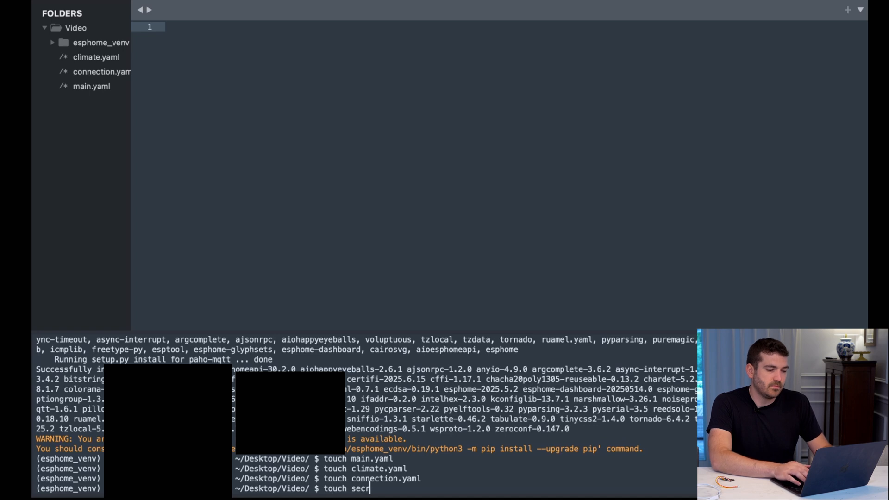
{"action": "key", "text": "Return"}
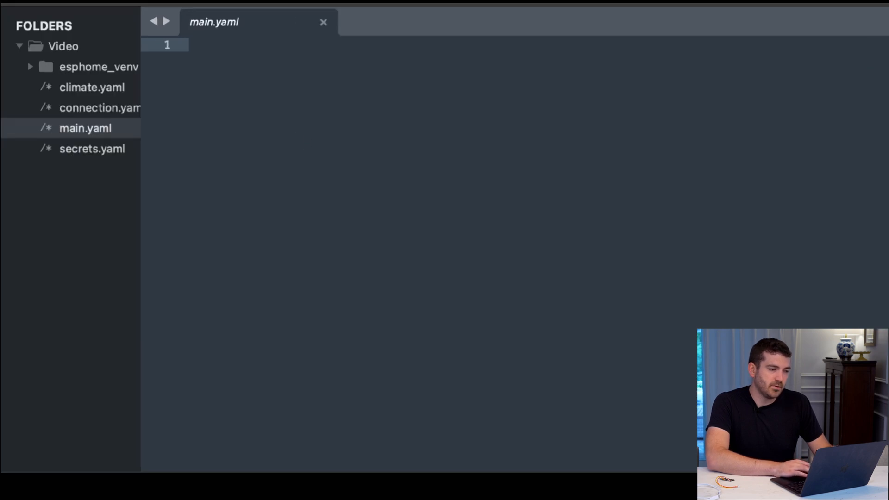
{"action": "mouse_move", "coordinate": [589, 272]}
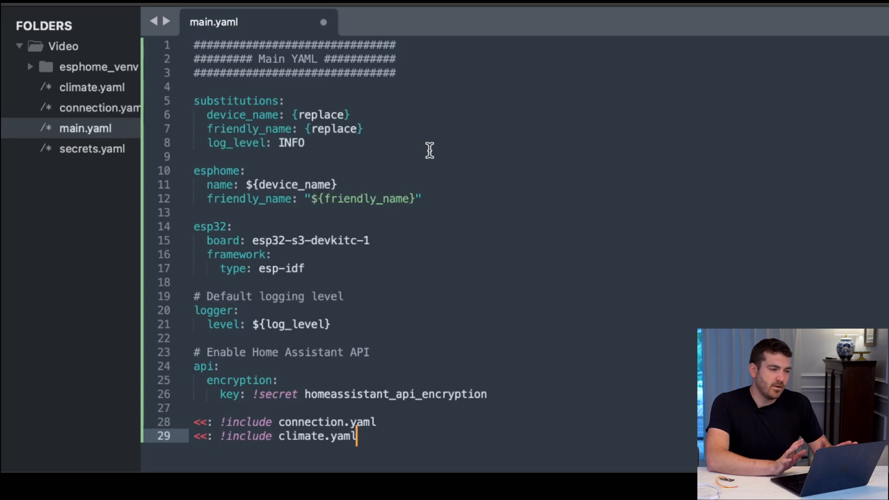
{"action": "mouse_move", "coordinate": [333, 143]}
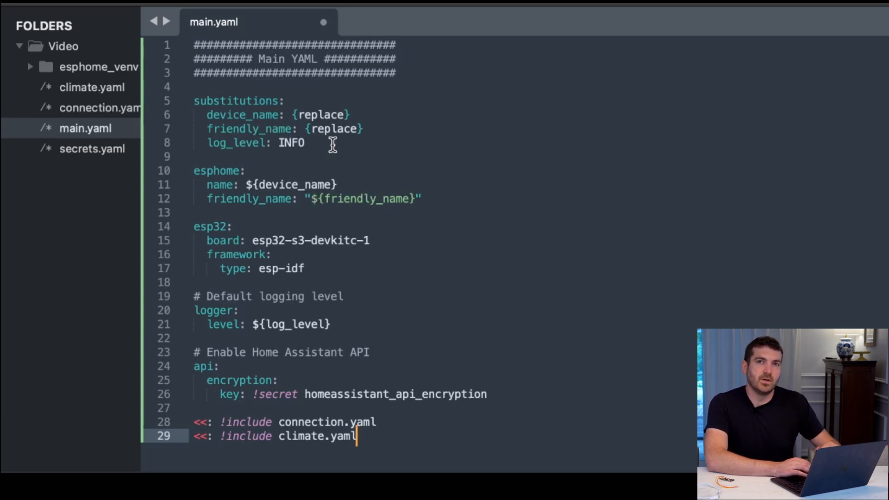
{"action": "mouse_move", "coordinate": [365, 168]}
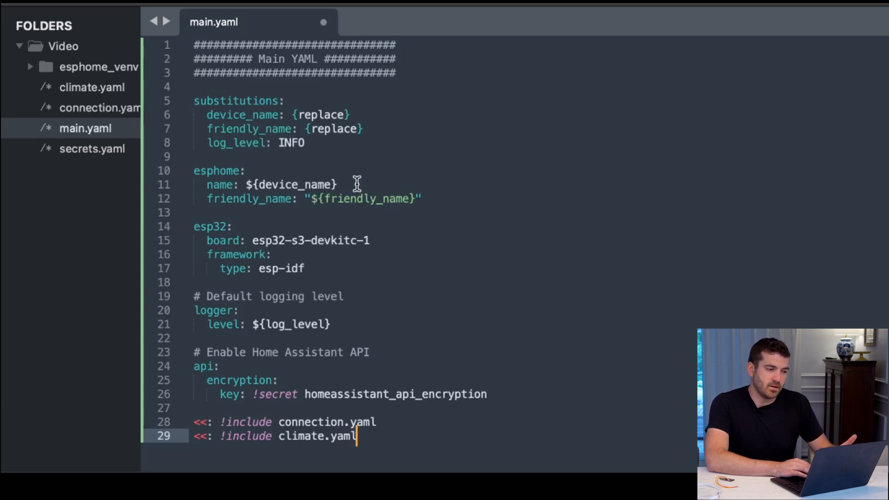
{"action": "mouse_move", "coordinate": [327, 278]}
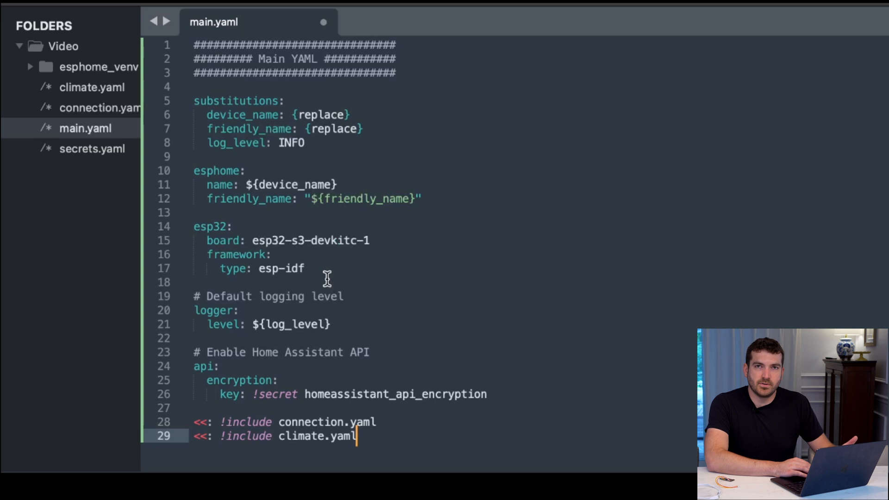
{"action": "mouse_move", "coordinate": [386, 241]}
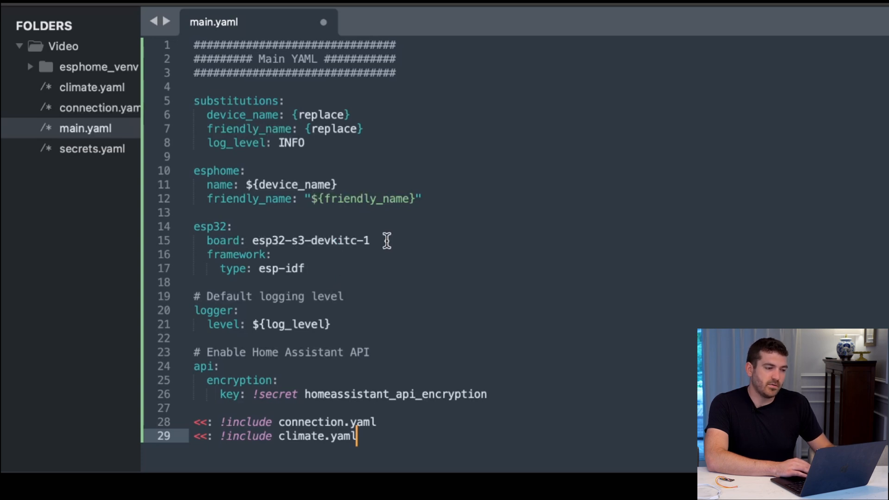
{"action": "mouse_move", "coordinate": [267, 239]}
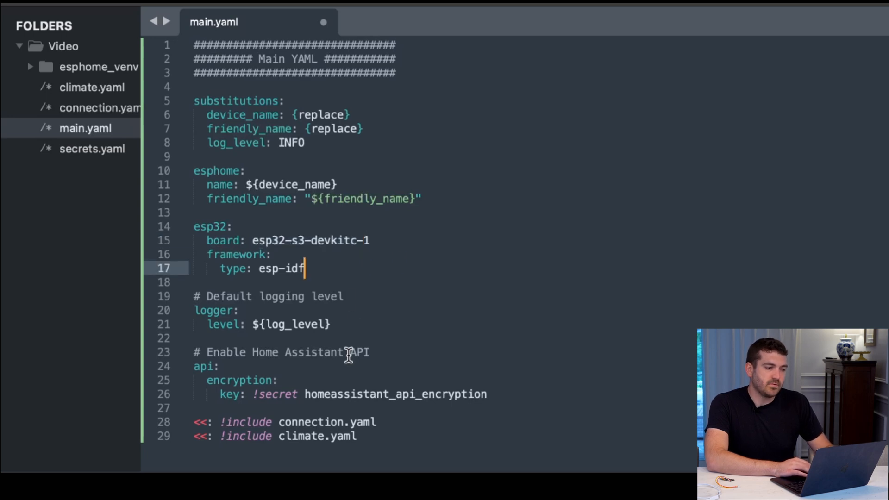
{"action": "mouse_move", "coordinate": [363, 378]}
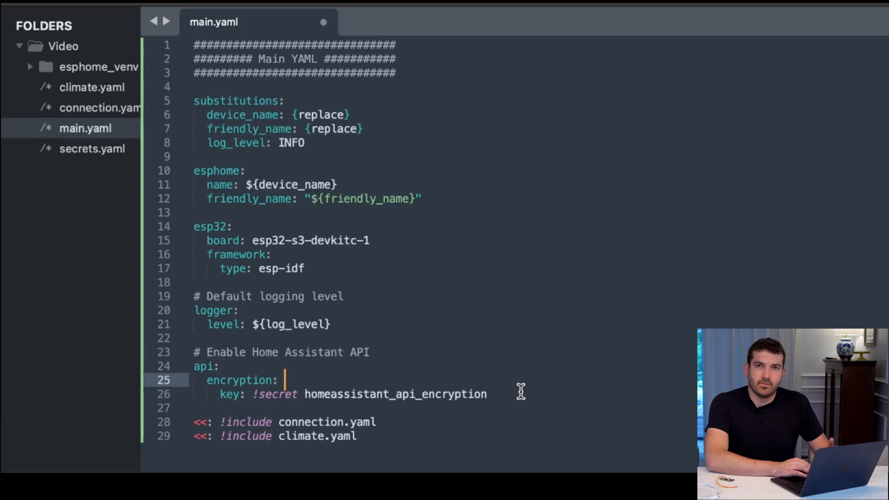
{"action": "mouse_move", "coordinate": [295, 422]}
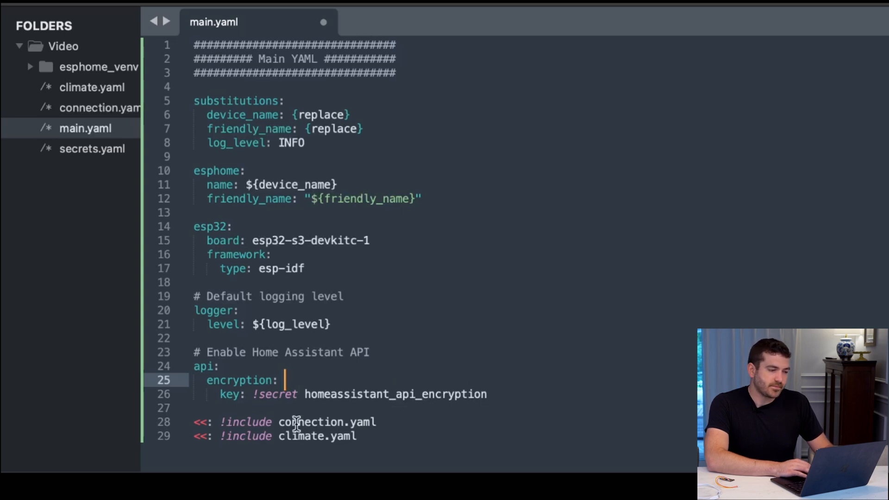
{"action": "mouse_move", "coordinate": [388, 428]}
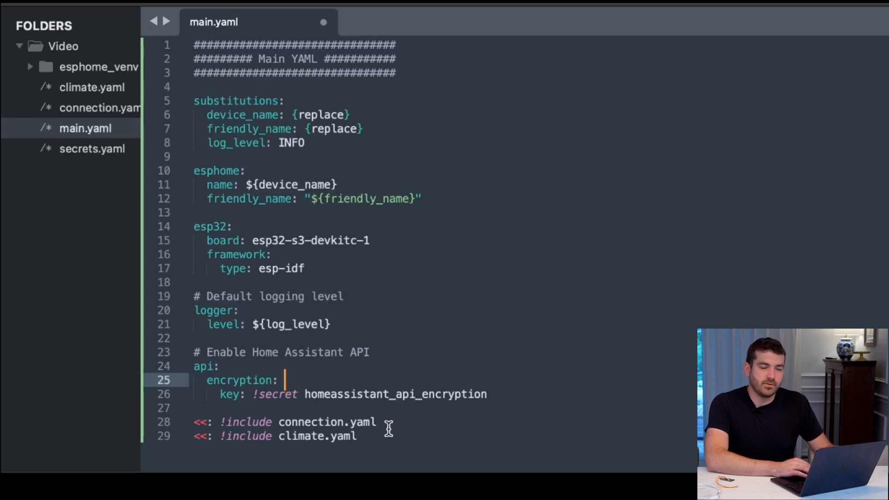
{"action": "mouse_move", "coordinate": [113, 54]}
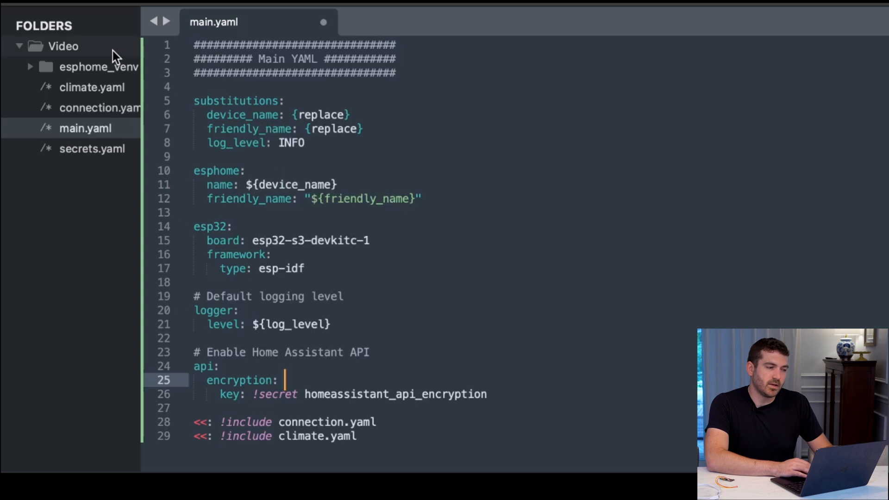
{"action": "mouse_move", "coordinate": [377, 287]}
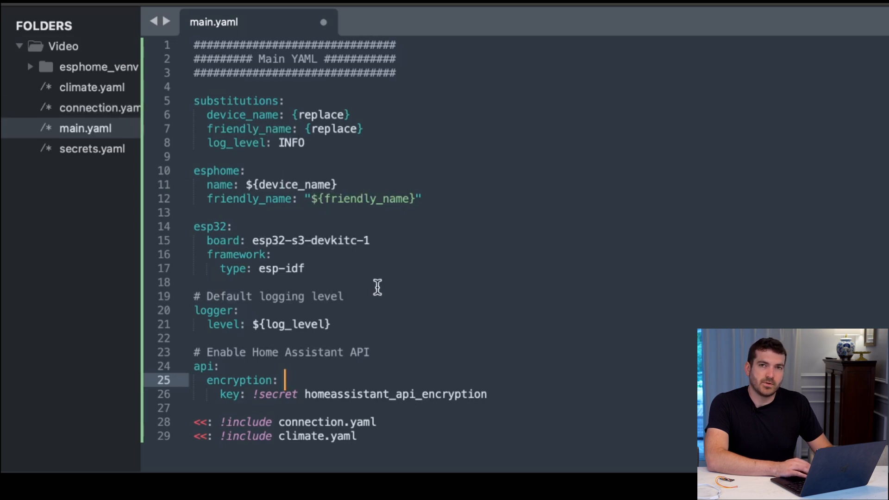
{"action": "mouse_move", "coordinate": [420, 319]}
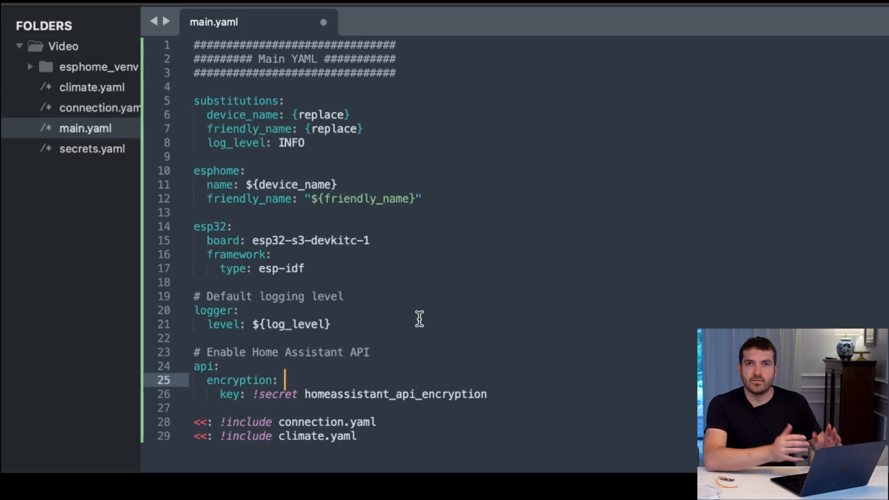
{"action": "mouse_move", "coordinate": [349, 298]}
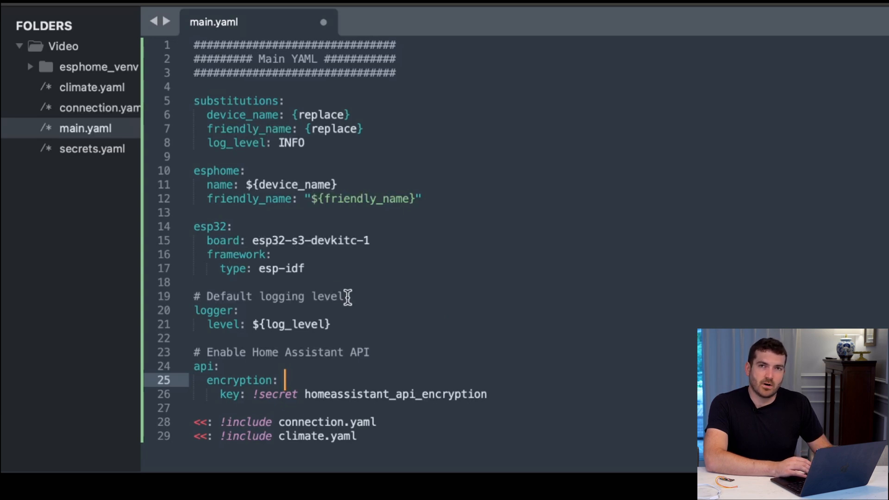
{"action": "mouse_move", "coordinate": [295, 77]}
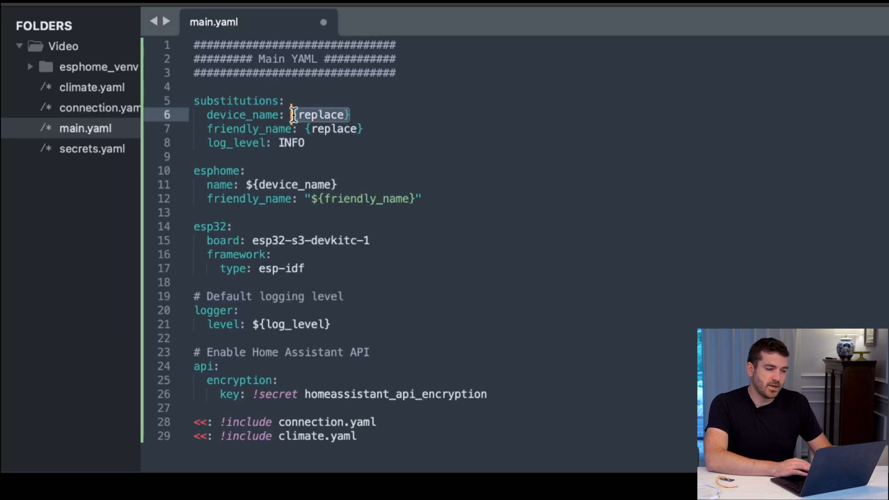
- Fill substitutions with device_name living-room-mitsubishi and friendly_name Living Room Mitsubishi
{"action": "type", "text": "living-room"}
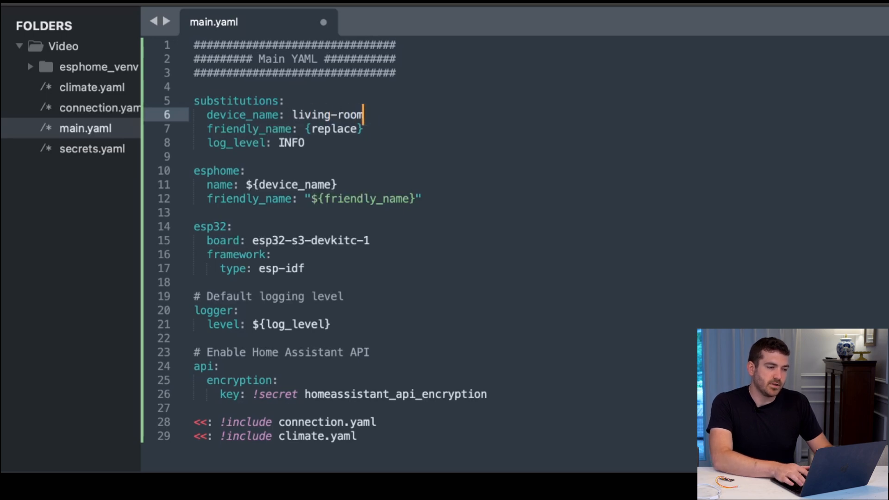
{"action": "type", "text": "-mitsubishi"}
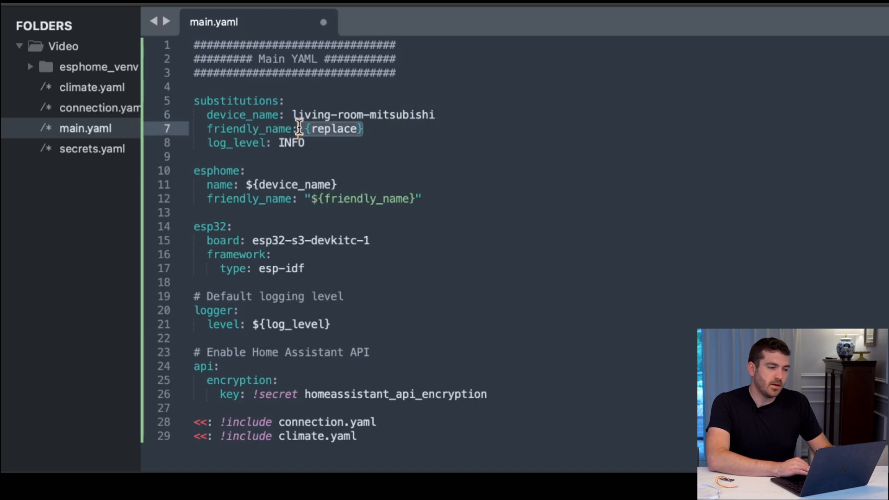
{"action": "type", "text": "Living Room Mitsubishi"}
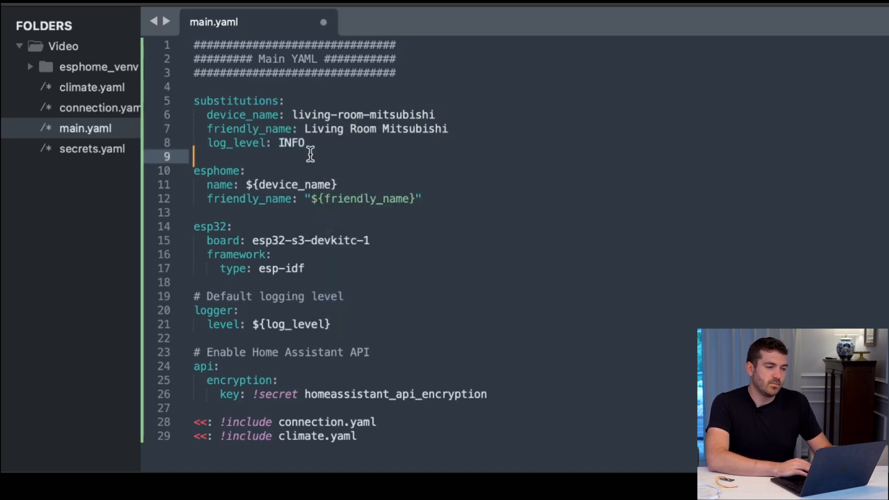
{"action": "mouse_move", "coordinate": [405, 165]}
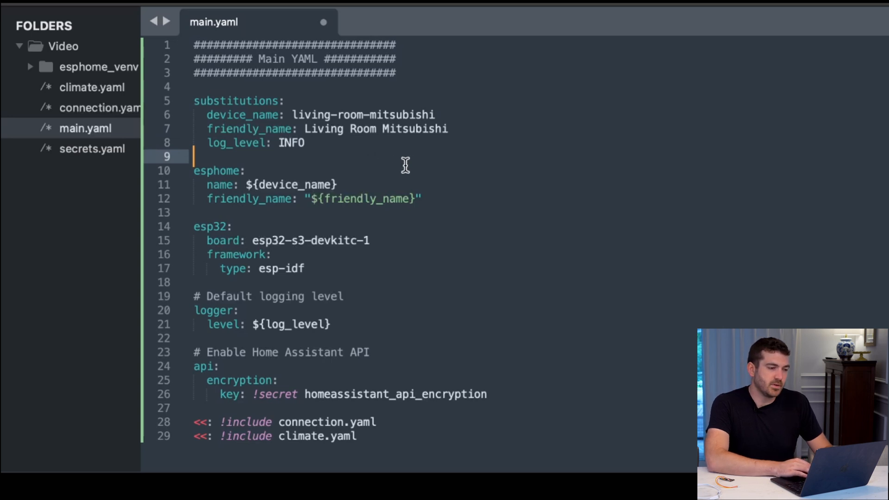
{"action": "left_click", "coordinate": [245, 170]}
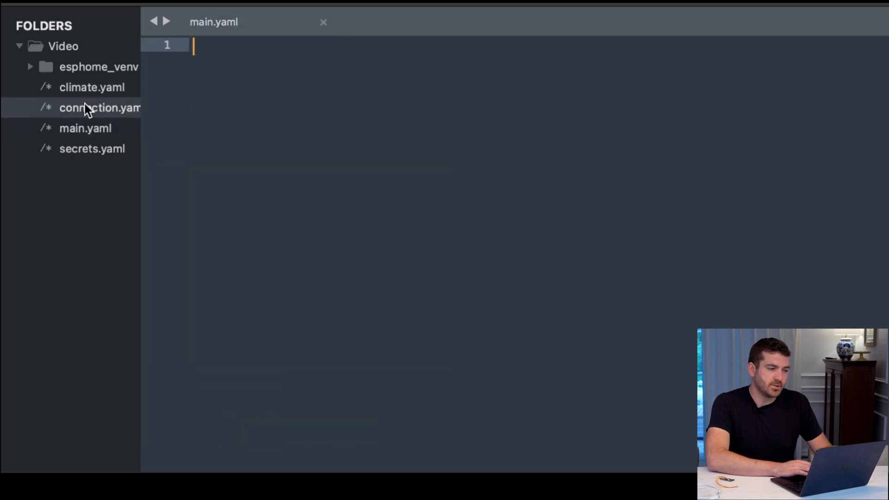
- Review connection.yaml's OTA, wifi, fallback AP and captive_portal entries, then move to secrets.yaml
{"action": "left_click", "coordinate": [99, 107]}
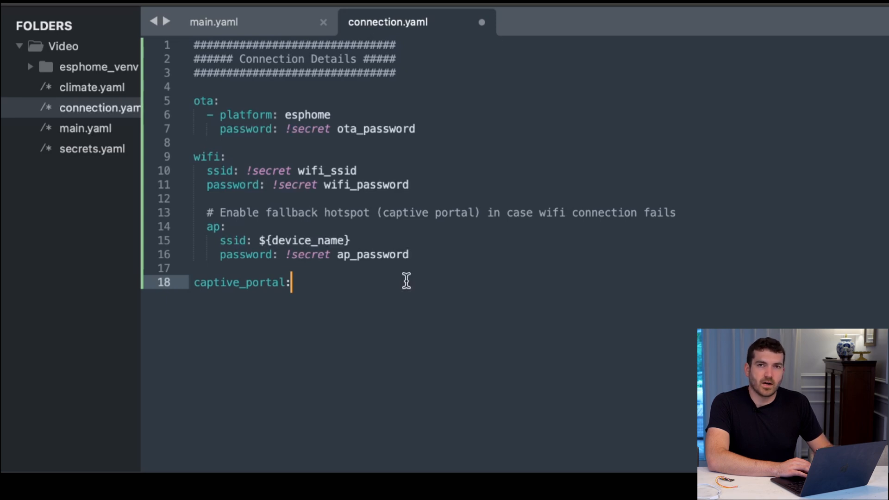
{"action": "mouse_move", "coordinate": [402, 291]}
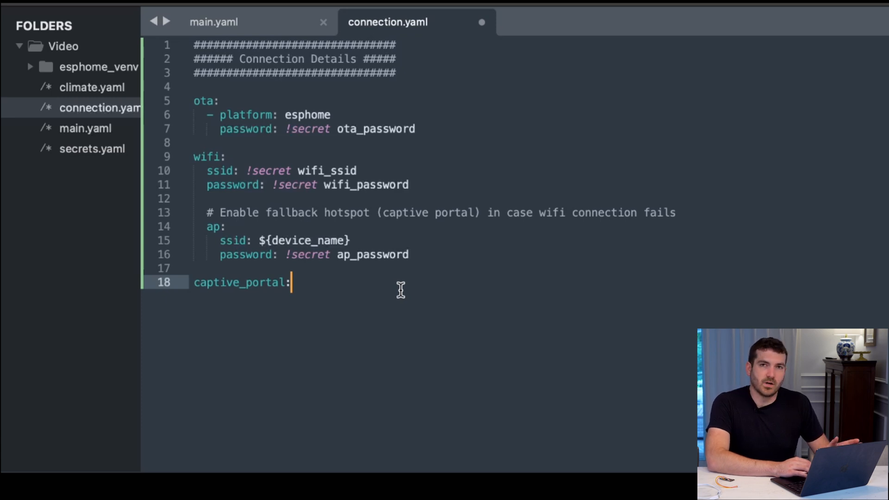
{"action": "mouse_move", "coordinate": [393, 150]}
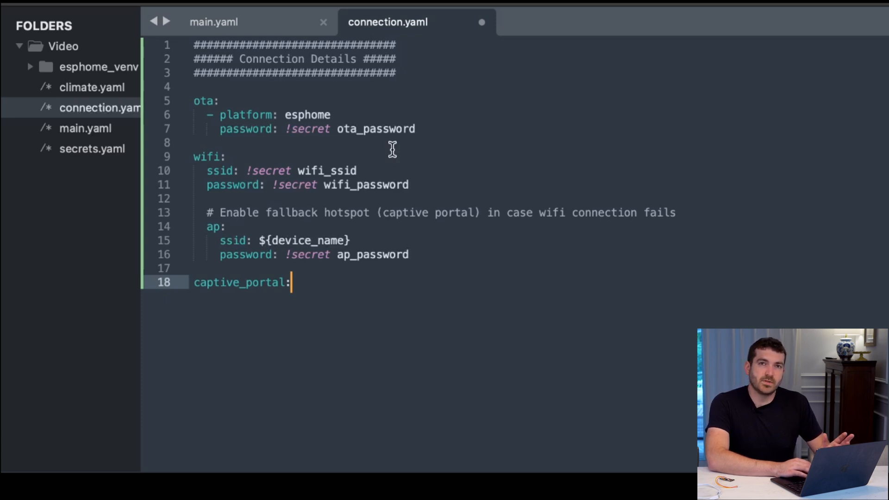
{"action": "mouse_move", "coordinate": [386, 160]}
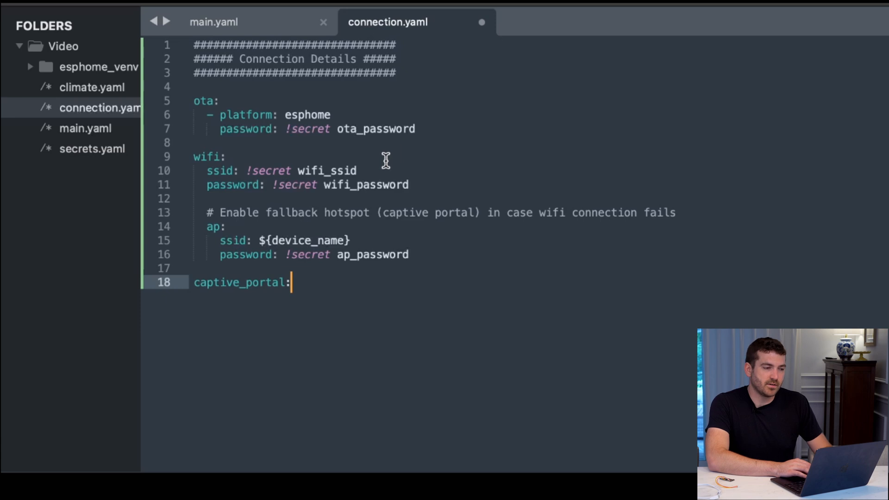
{"action": "left_click", "coordinate": [92, 148]}
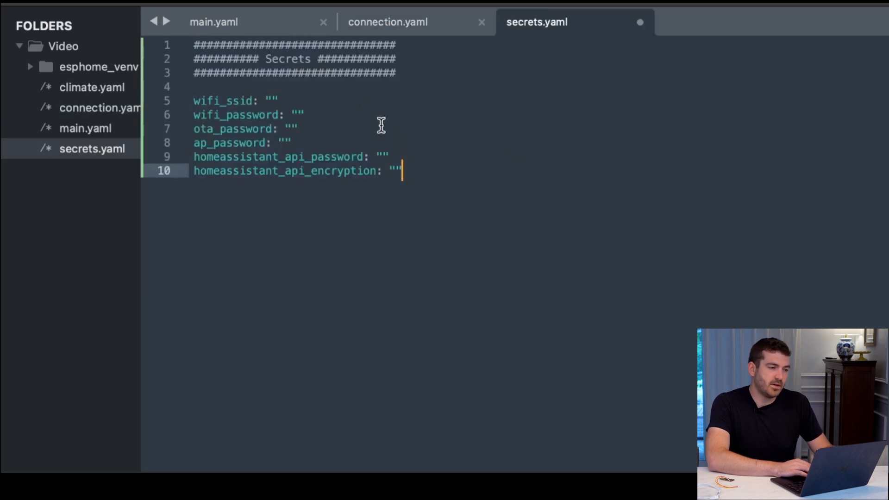
- Compare secrets.yaml keys against connection.yaml and remove the unused homeassistant_api_password entry
{"action": "left_click", "coordinate": [305, 115]}
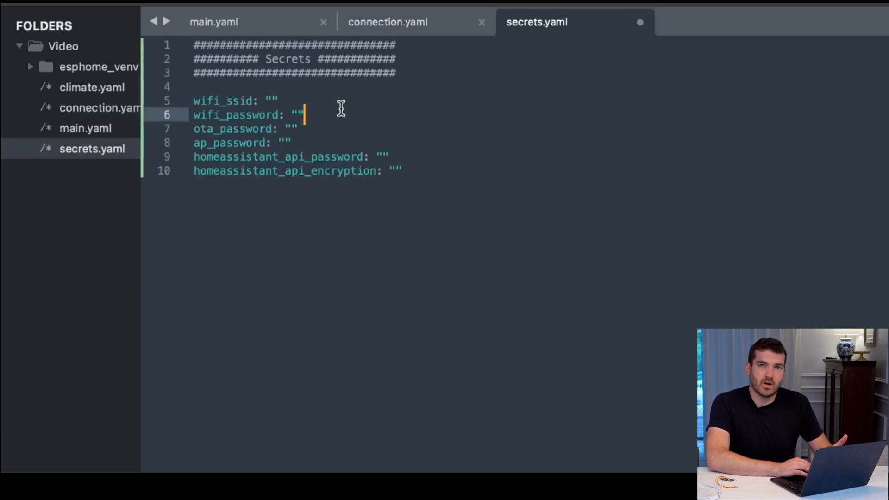
{"action": "mouse_move", "coordinate": [352, 67]}
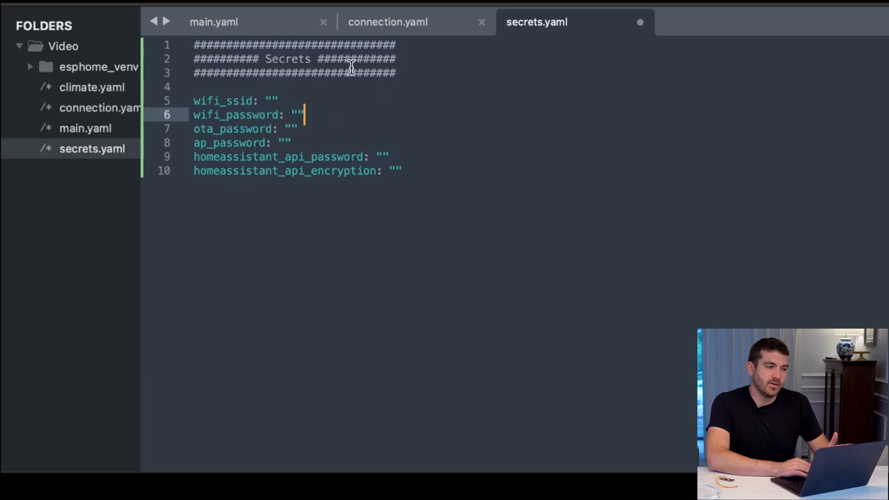
{"action": "left_click", "coordinate": [387, 22]}
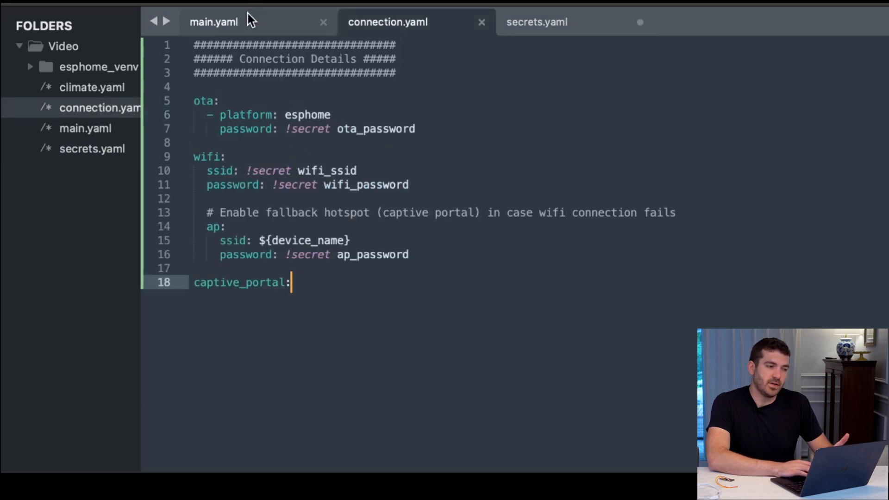
{"action": "left_click", "coordinate": [536, 21]}
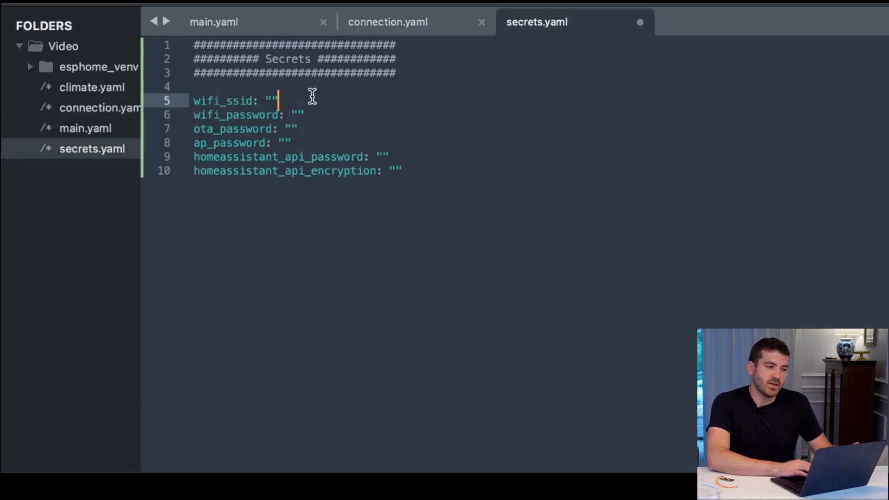
{"action": "left_click", "coordinate": [295, 127]}
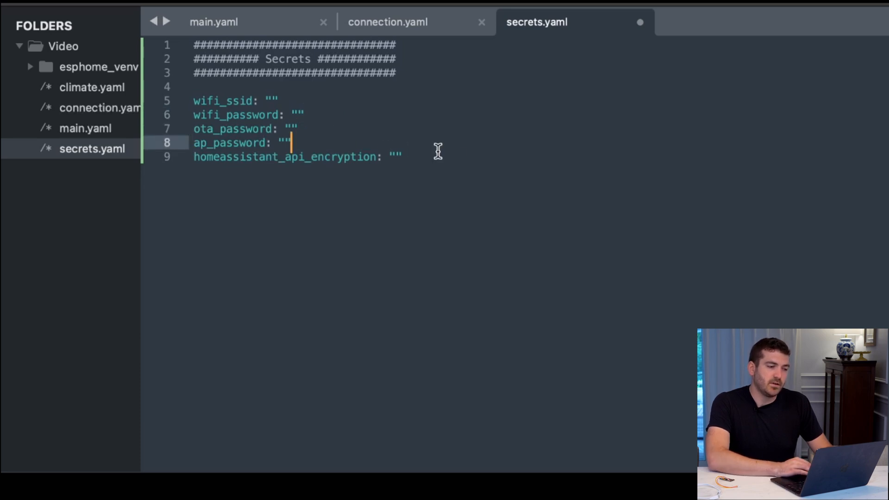
{"action": "left_click", "coordinate": [401, 158]}
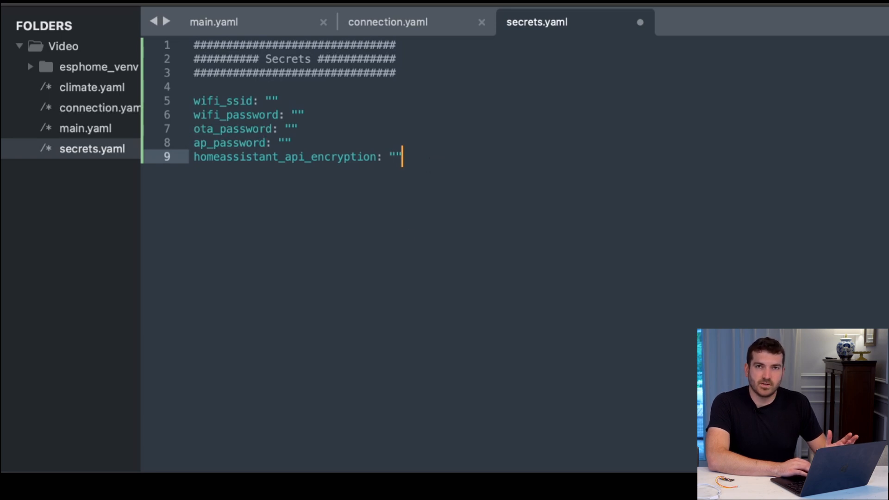
{"action": "mouse_move", "coordinate": [471, 406]}
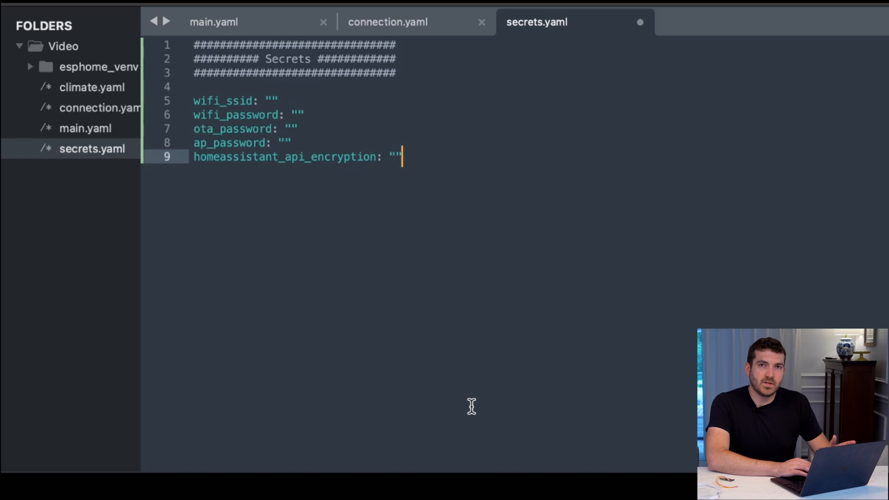
{"action": "mouse_move", "coordinate": [457, 257]}
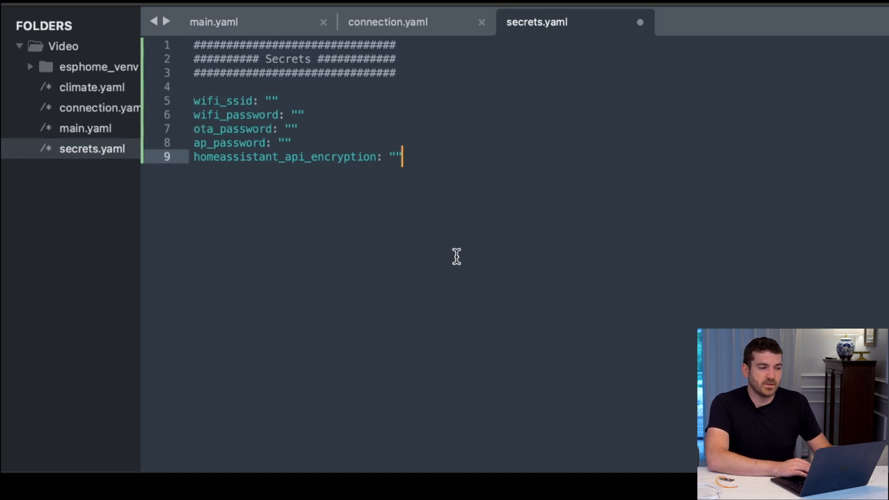
{"action": "mouse_move", "coordinate": [530, 295]}
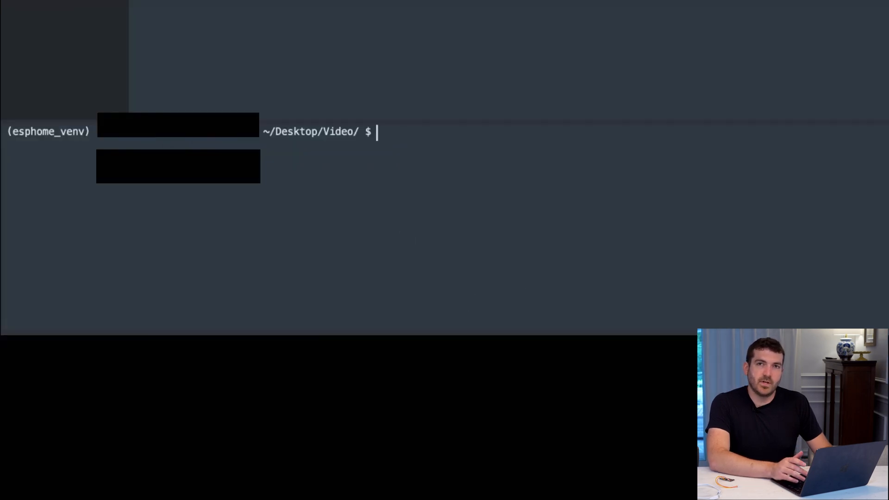
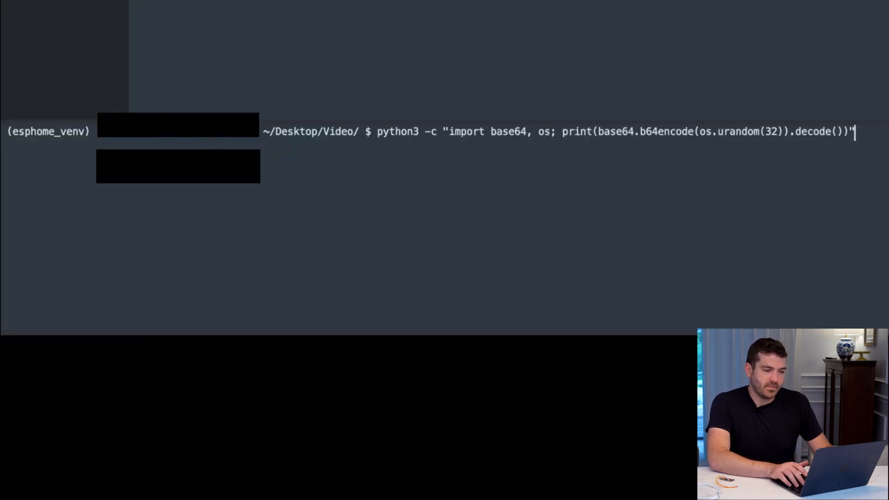
- Generate a random 32-byte base64 API encryption key with a Python one-liner and capture it
{"action": "key", "text": "Return"}
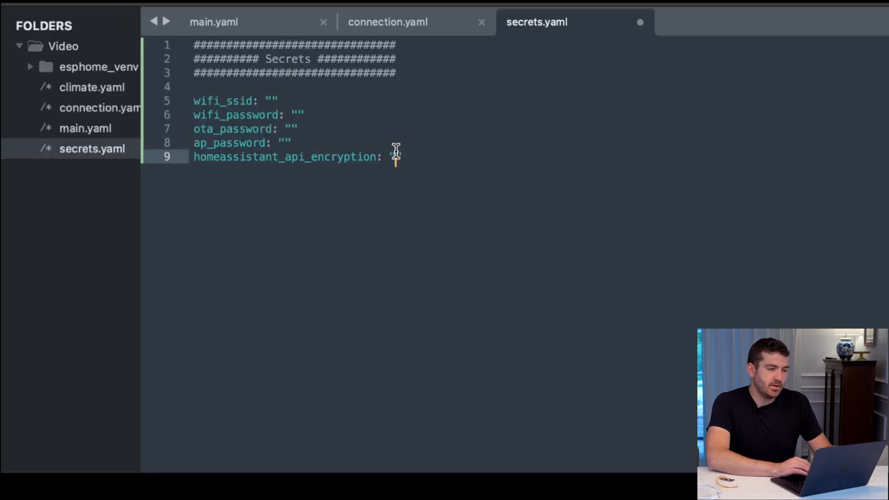
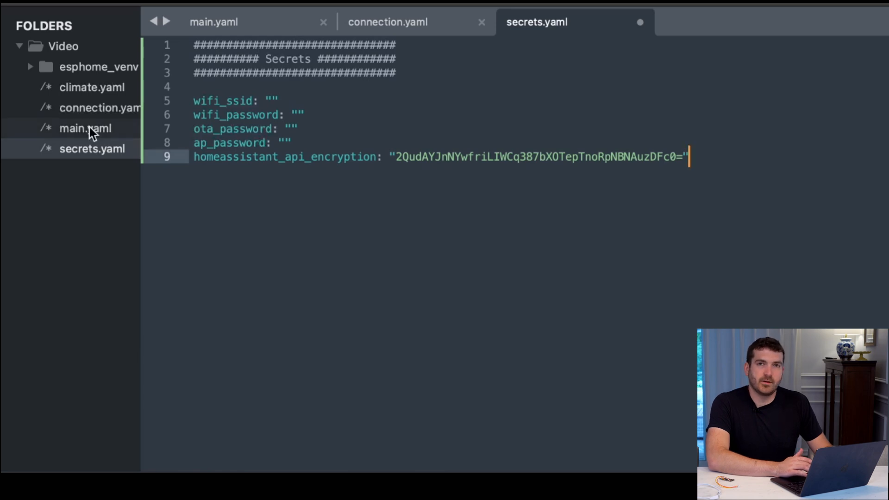
{"action": "mouse_move", "coordinate": [78, 110]}
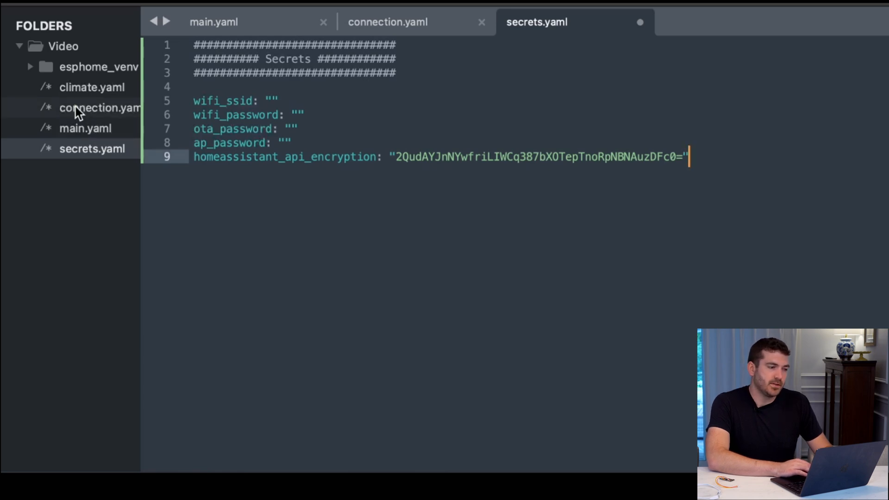
- Switch to climate.yaml to review its sensor and select entities
{"action": "left_click", "coordinate": [92, 87]}
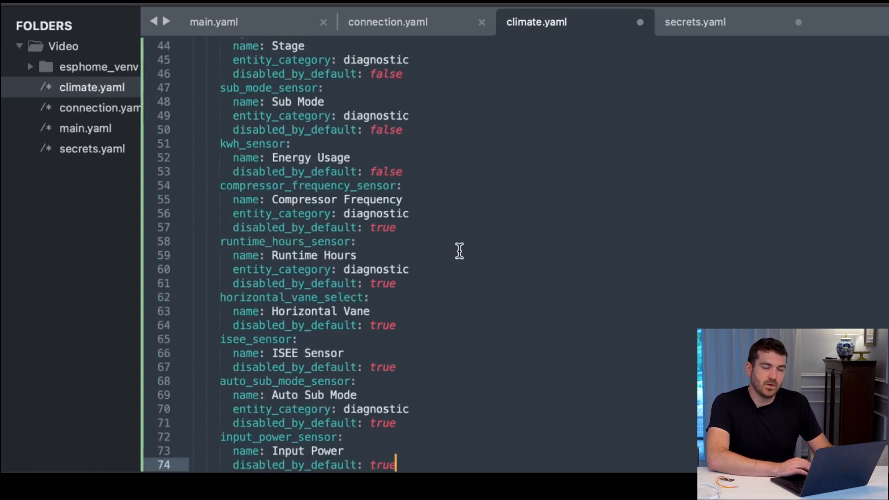
{"action": "scroll", "scroll_direction": "up", "scroll_amount": 3}
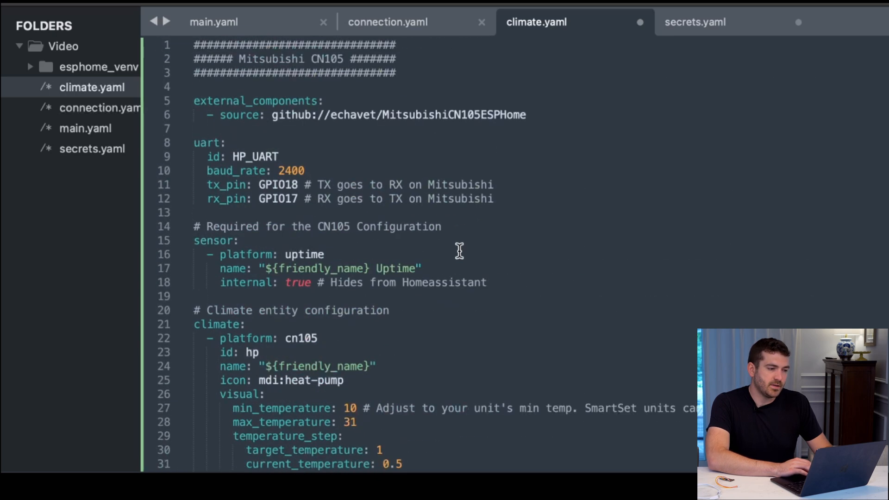
{"action": "mouse_move", "coordinate": [561, 112]}
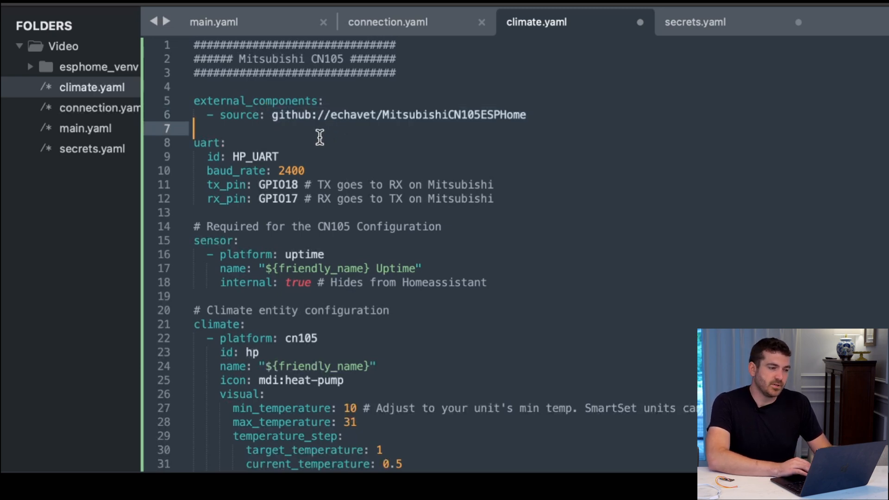
{"action": "left_click", "coordinate": [227, 143]}
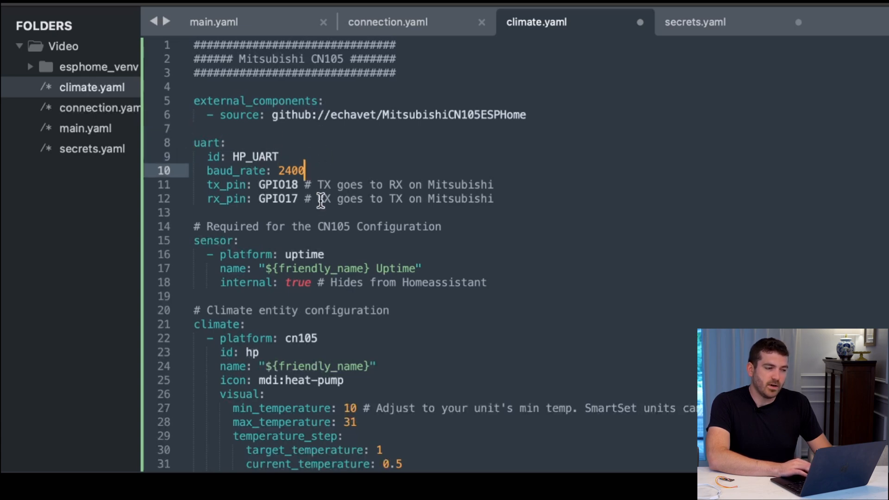
{"action": "left_click", "coordinate": [494, 198]}
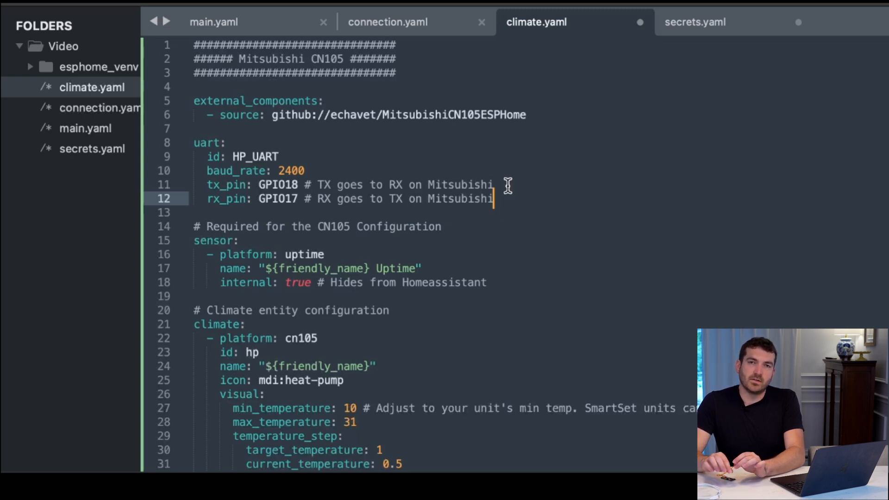
{"action": "mouse_move", "coordinate": [465, 202]}
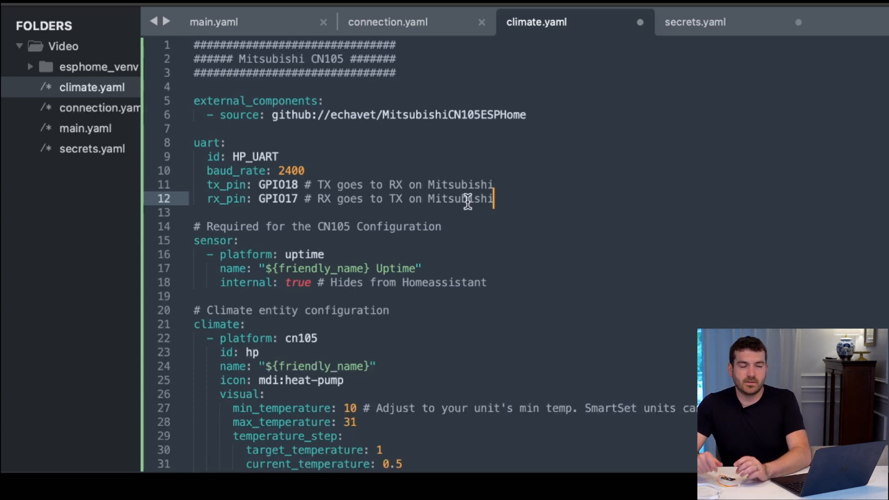
{"action": "scroll", "scroll_direction": "down", "scroll_amount": 3}
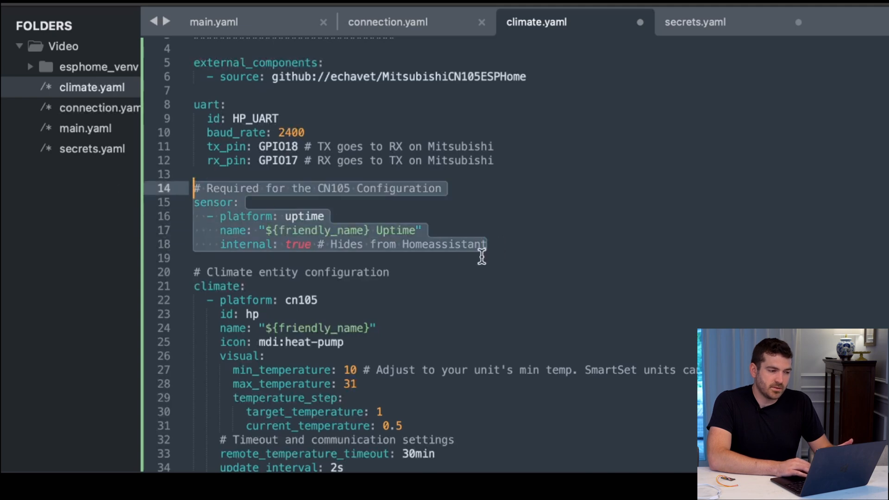
{"action": "left_click", "coordinate": [484, 245]}
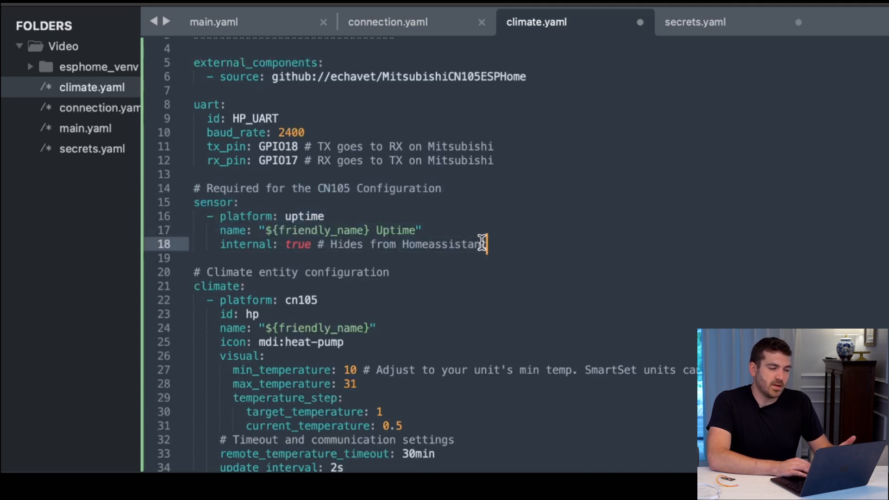
{"action": "scroll", "scroll_direction": "down", "scroll_amount": 3}
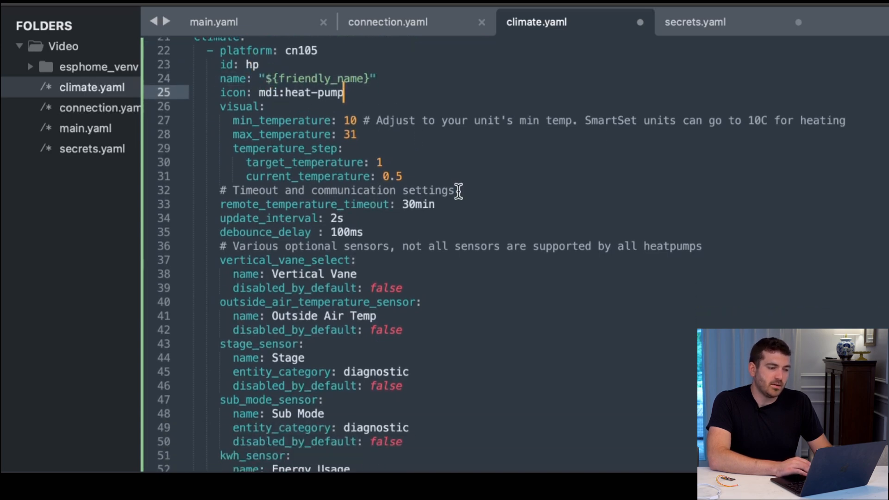
{"action": "scroll", "scroll_direction": "down", "scroll_amount": 3}
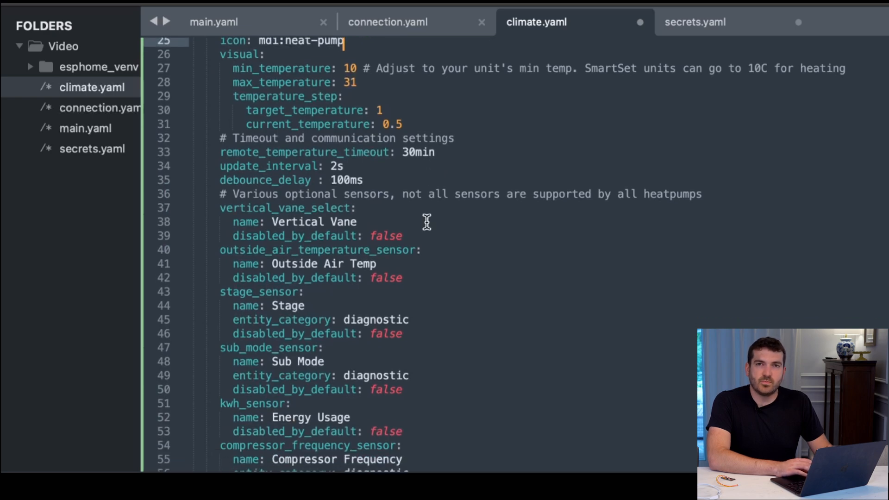
{"action": "scroll", "scroll_direction": "down", "scroll_amount": 3}
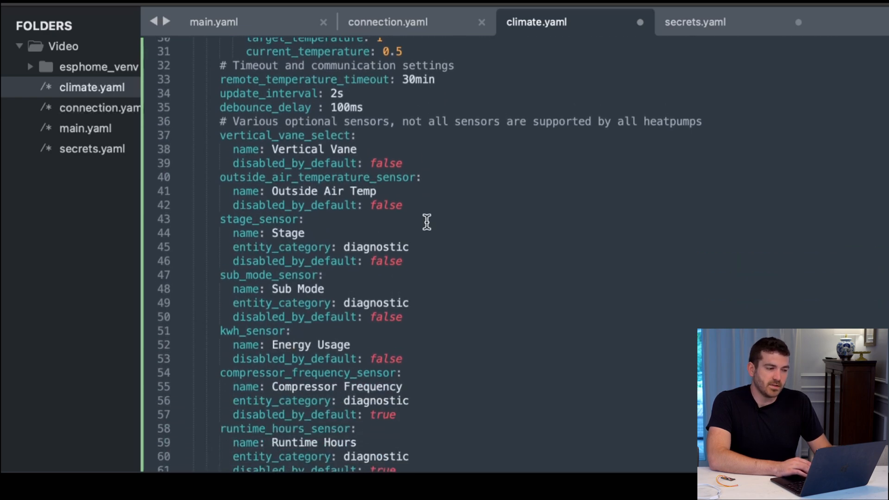
{"action": "scroll", "scroll_direction": "down", "scroll_amount": 3}
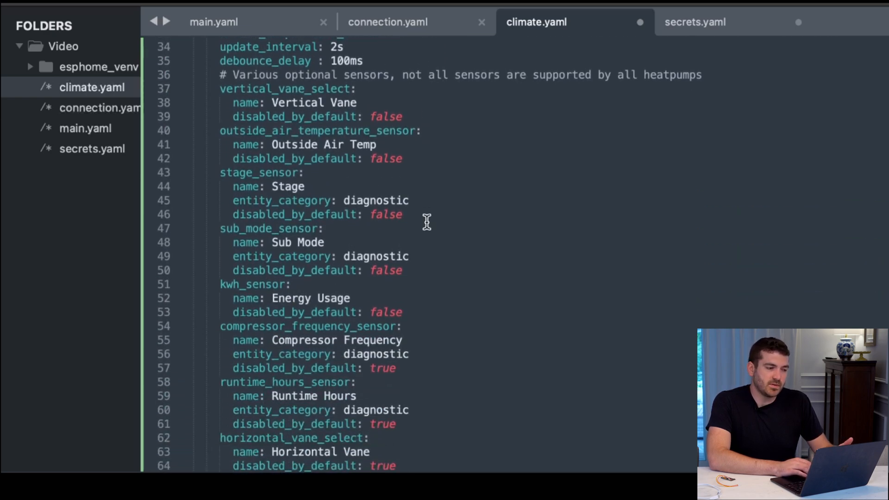
{"action": "scroll", "scroll_direction": "down", "scroll_amount": 3}
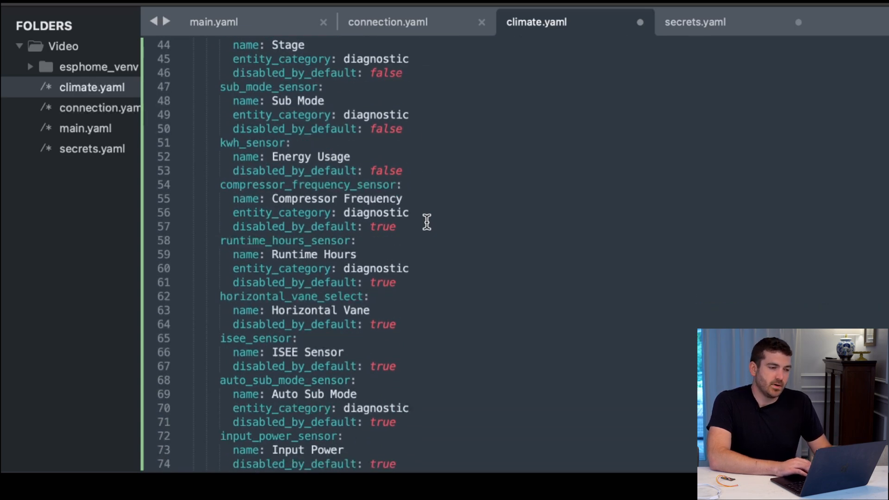
{"action": "scroll", "scroll_direction": "up", "scroll_amount": 3}
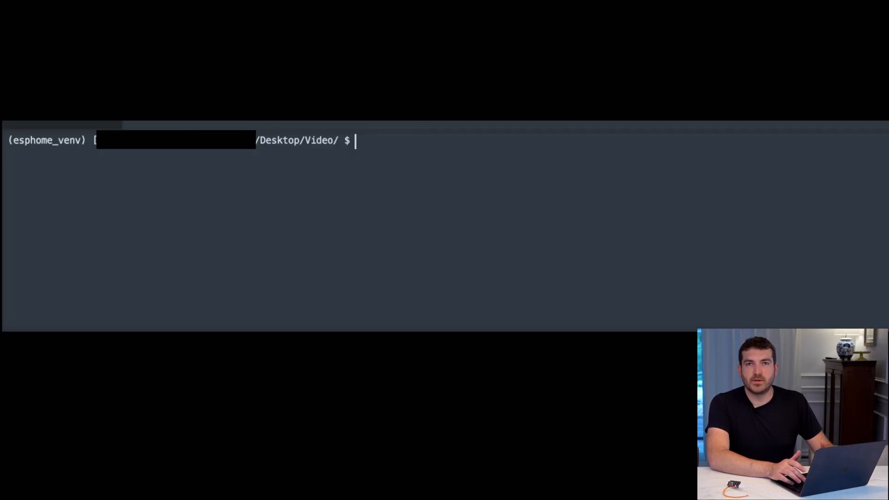
- Upload main.yaml with esphome to the board's /dev/tty.usbmodem101 serial port
{"action": "type", "text": "clear"}
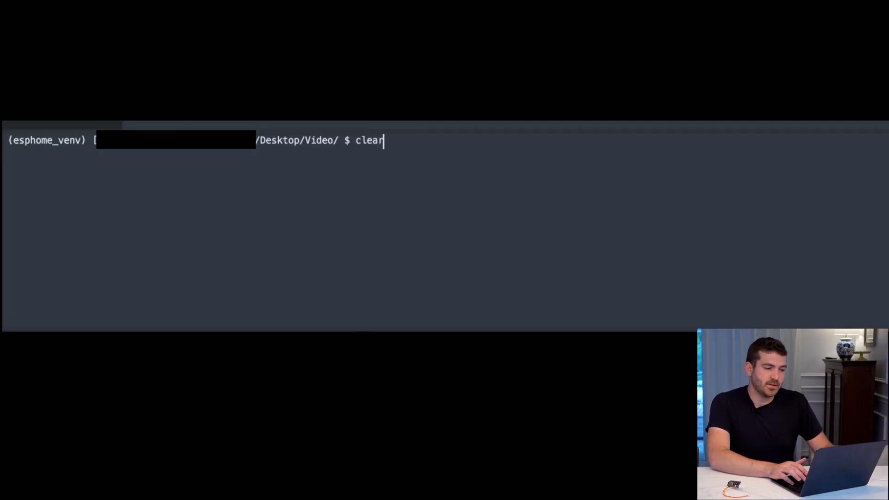
{"action": "key", "text": "Return"}
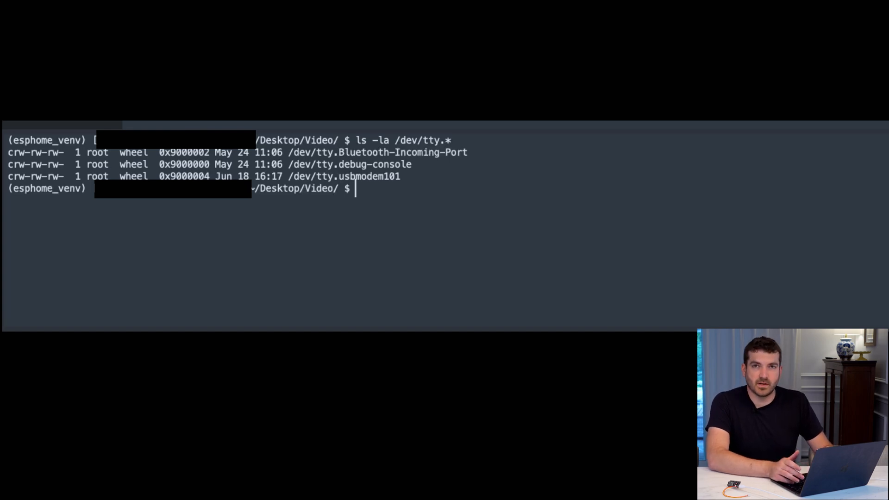
{"action": "type", "text": "esphome"}
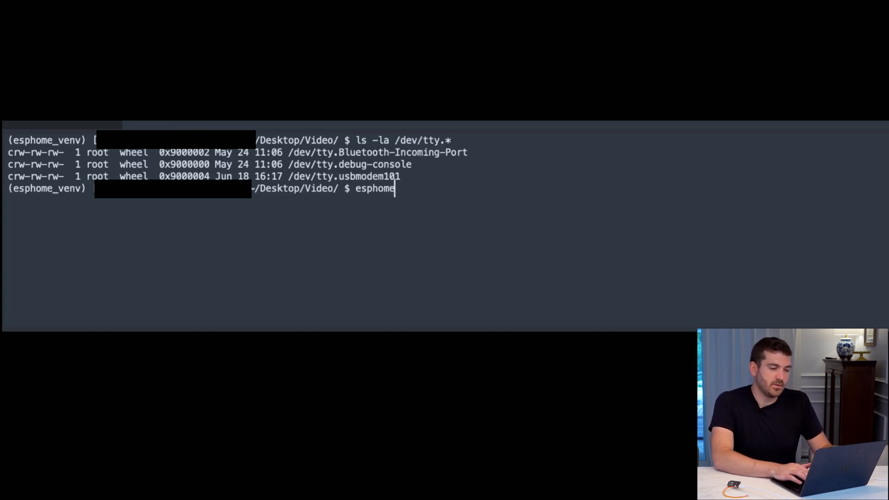
{"action": "type", "text": "upload main.yaml"}
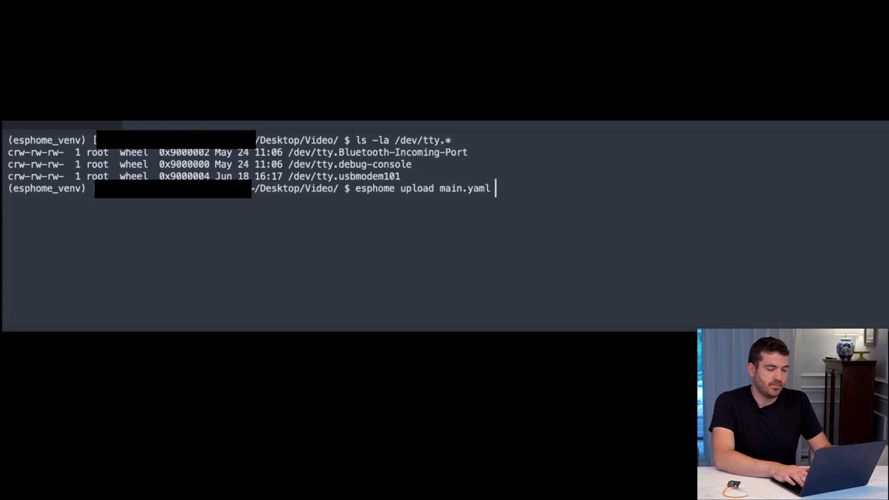
{"action": "type", "text": "--device"}
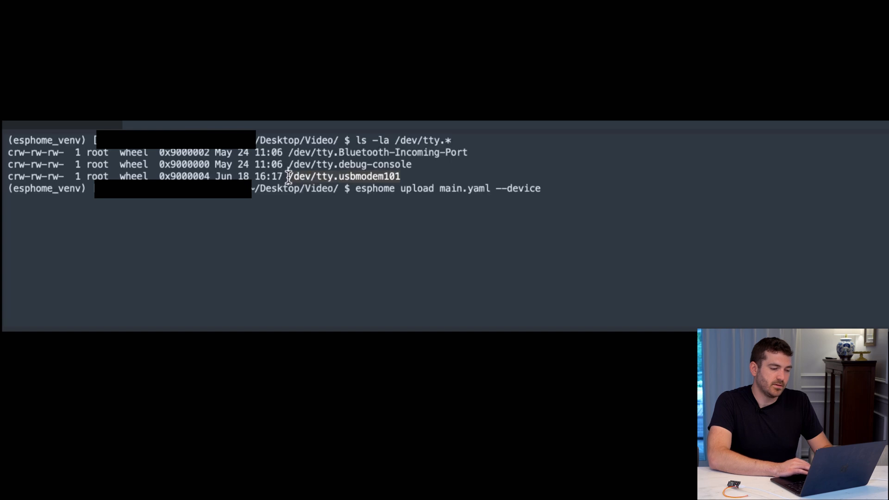
{"action": "key", "text": "Return"}
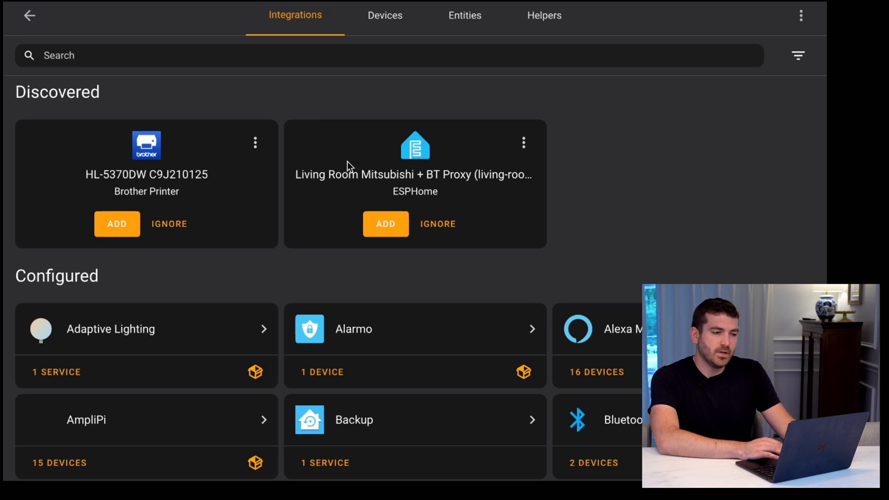
{"action": "mouse_move", "coordinate": [354, 187]}
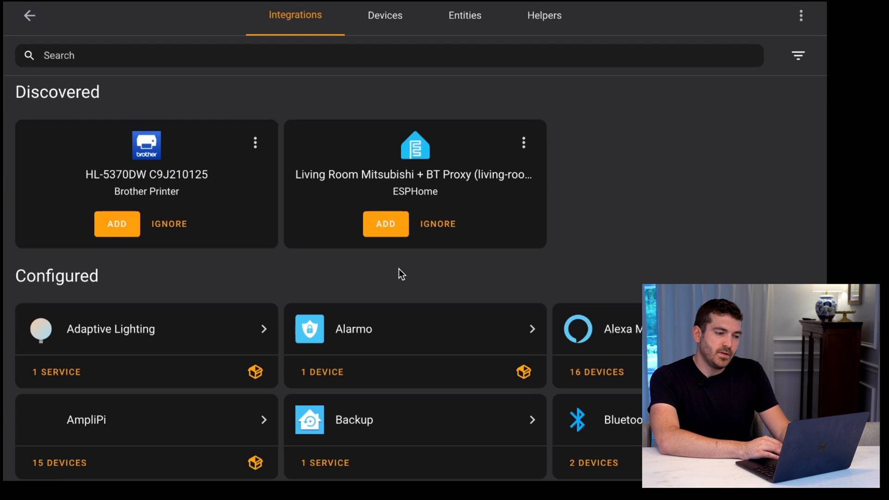
- Add the discovered Living Room Mitsubishi ESPHome device from the integrations page
{"action": "scroll", "scroll_direction": "down", "scroll_amount": 3}
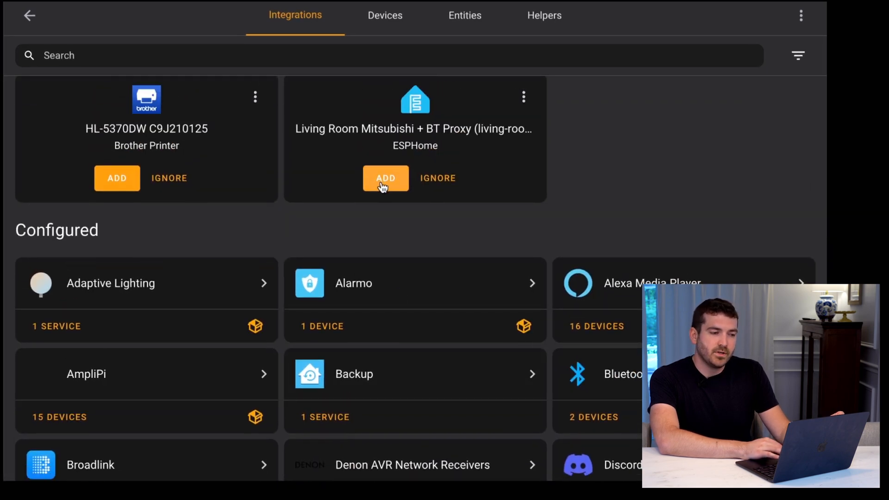
{"action": "left_click", "coordinate": [385, 178]}
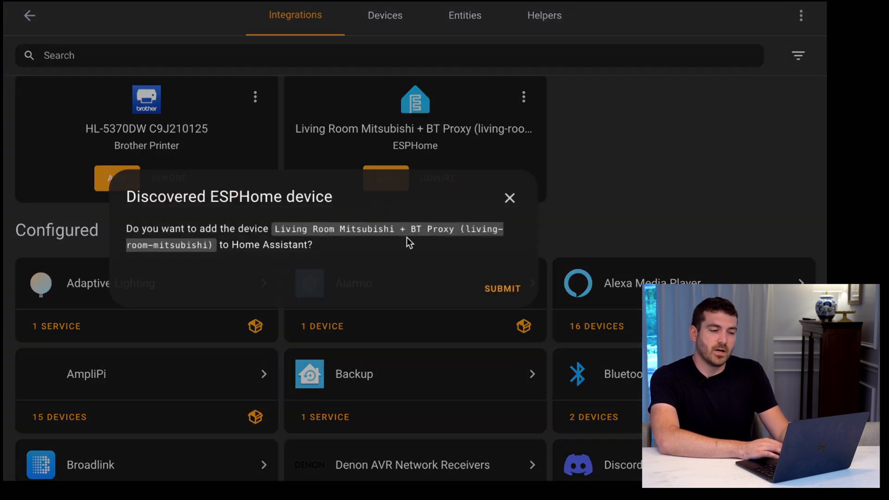
- Confirm the device, submit its API encryption key and finish setup in the Living Room area
{"action": "left_click", "coordinate": [502, 289]}
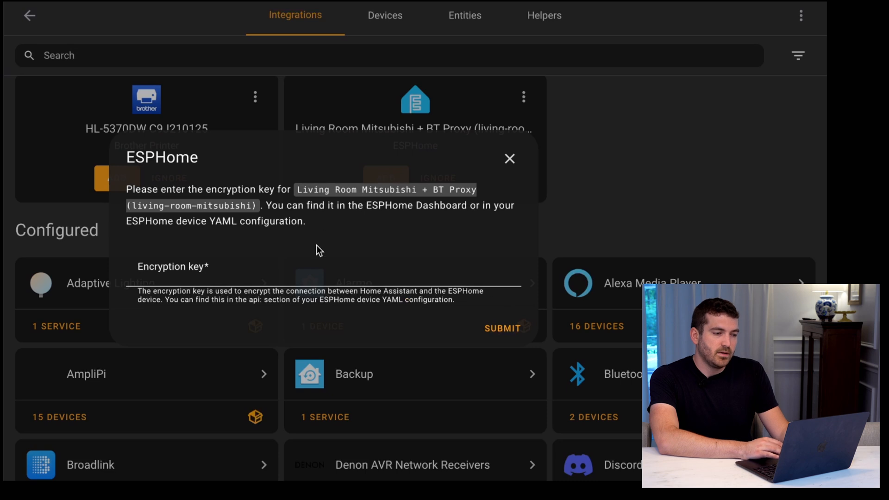
{"action": "mouse_move", "coordinate": [317, 256]}
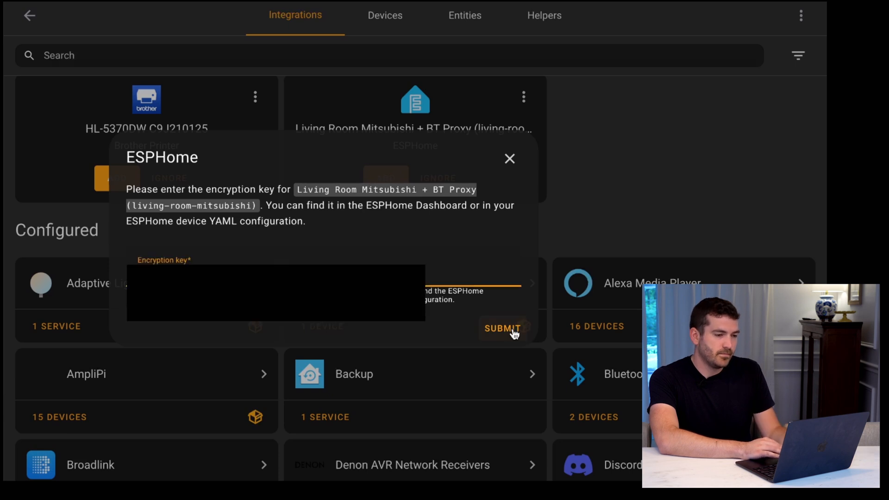
{"action": "left_click", "coordinate": [501, 329]}
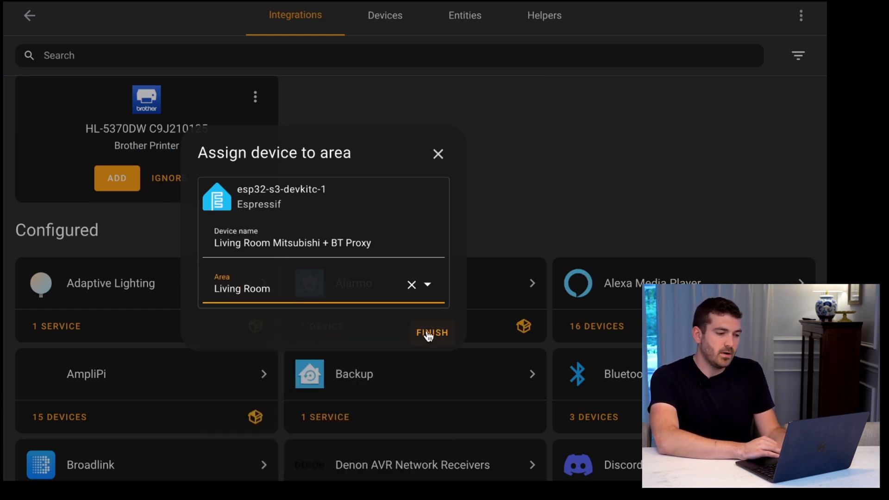
{"action": "left_click", "coordinate": [431, 333]}
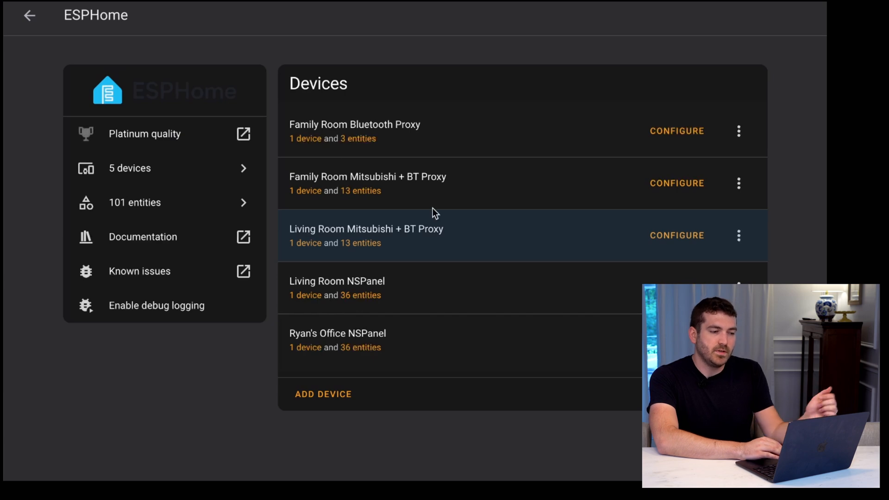
{"action": "mouse_move", "coordinate": [431, 217]}
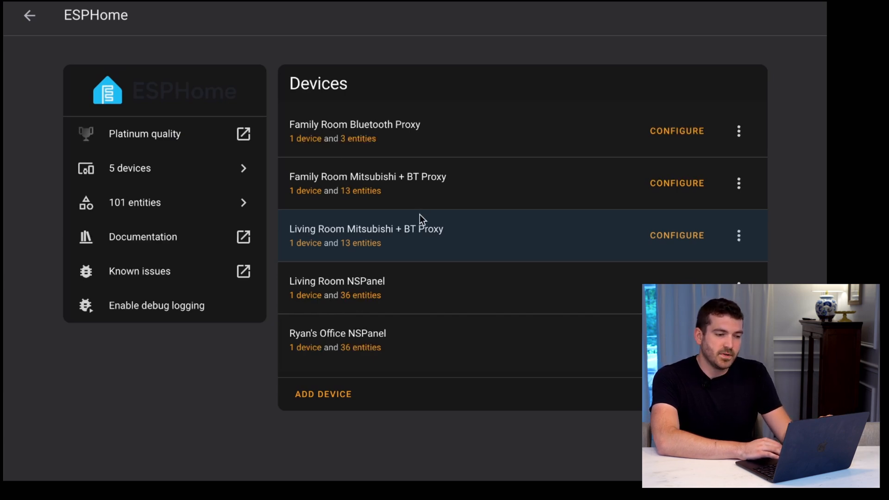
- Bring up the Living Room Mitsubishi thermostat control showing Off, 70 °F target, 71.5 °F current
{"action": "left_click", "coordinate": [365, 229]}
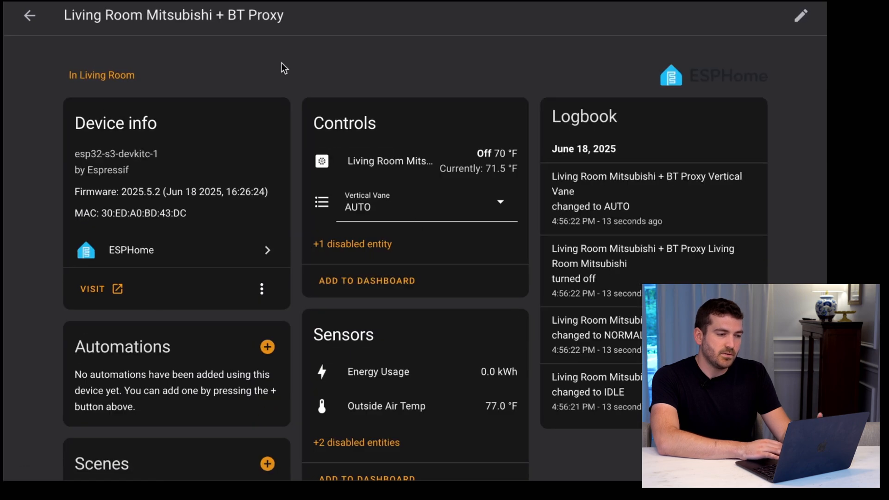
{"action": "mouse_move", "coordinate": [105, 212]}
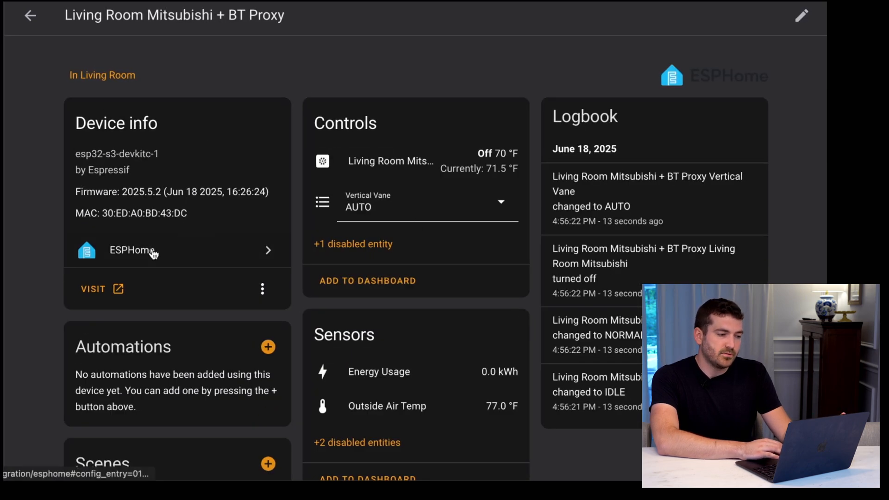
{"action": "mouse_move", "coordinate": [405, 372]}
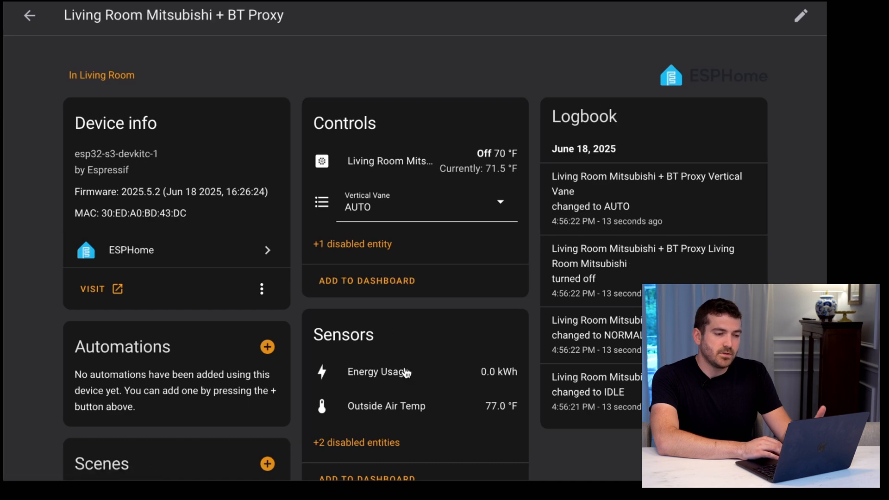
{"action": "mouse_move", "coordinate": [491, 161]}
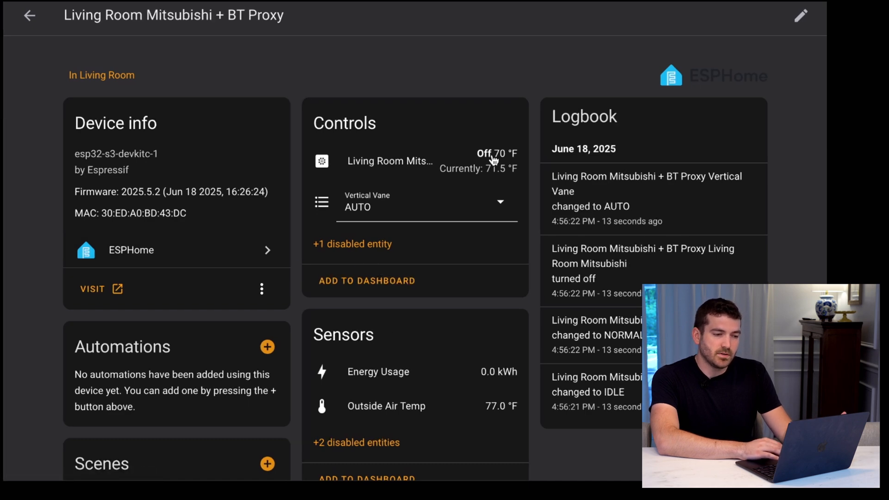
{"action": "mouse_move", "coordinate": [424, 172]}
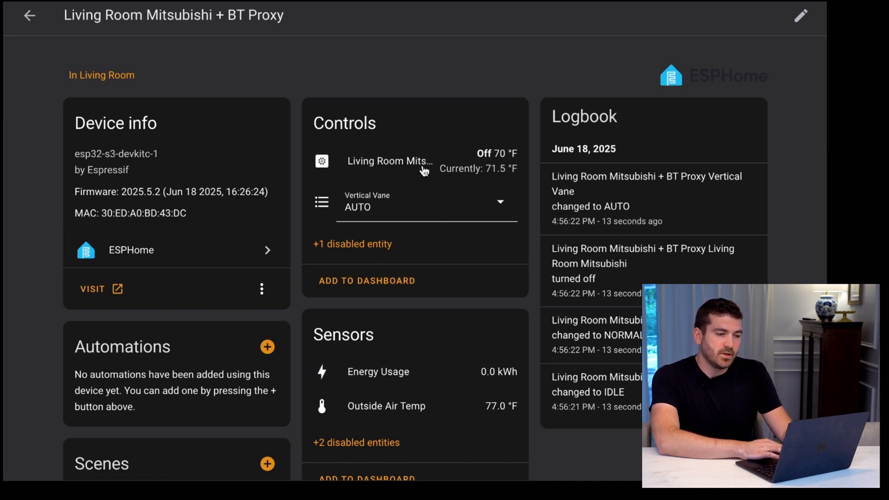
{"action": "left_click", "coordinate": [390, 161]}
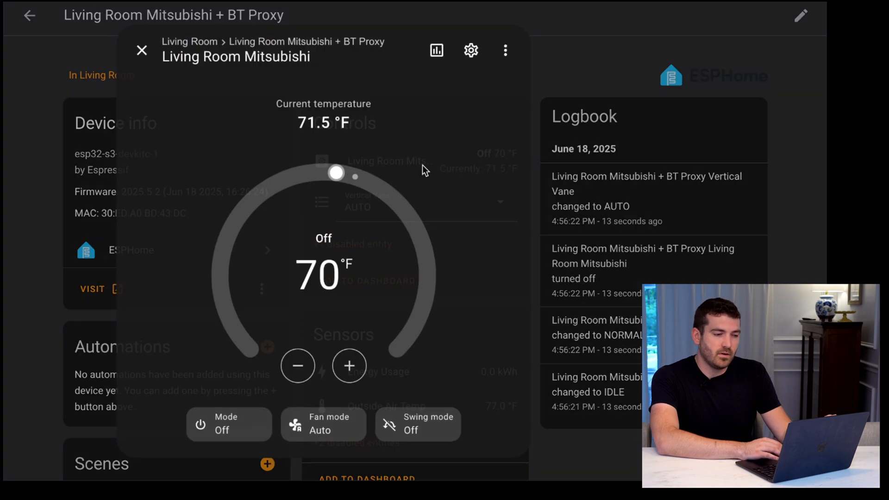
- Review HVAC and fan mode options, switch the unit to Cool at 70 °F, and close the control
{"action": "left_click", "coordinate": [229, 424]}
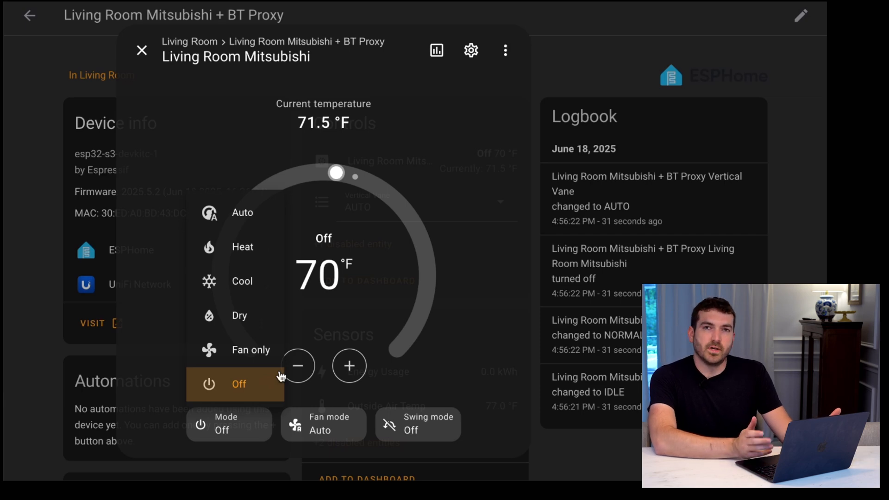
{"action": "left_click", "coordinate": [322, 425]}
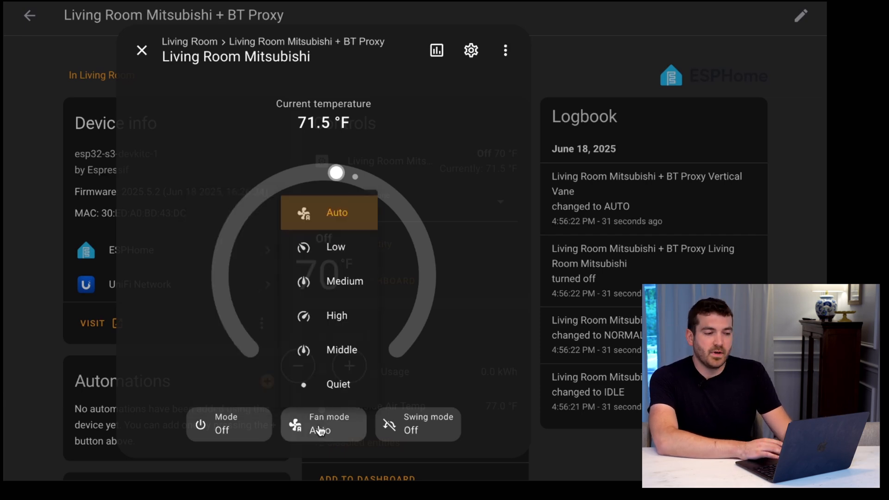
{"action": "left_click", "coordinate": [418, 424]}
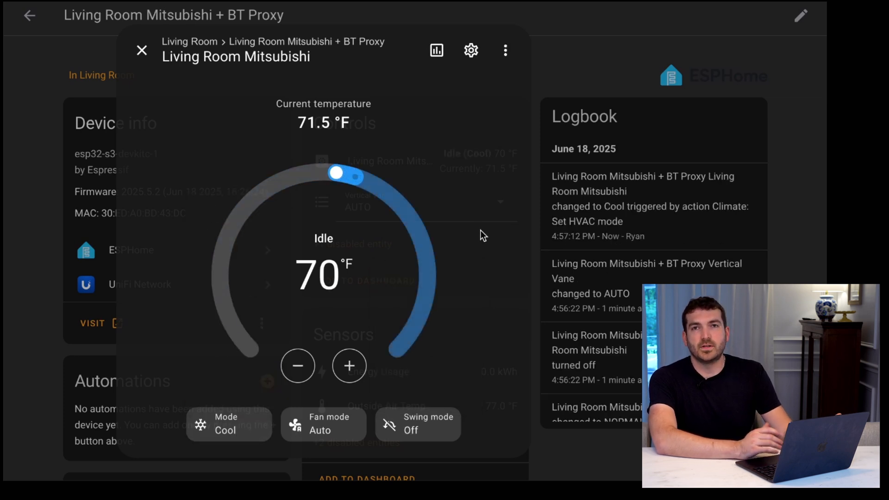
{"action": "left_click", "coordinate": [142, 50]}
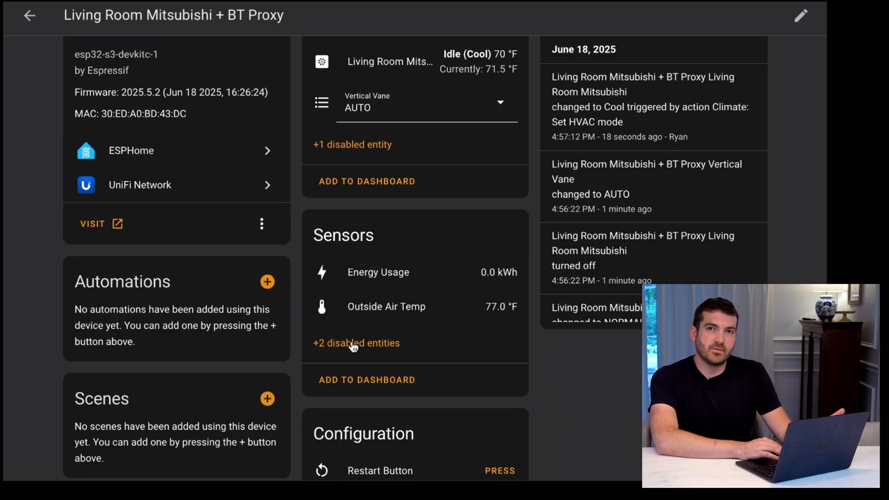
{"action": "mouse_move", "coordinate": [383, 276]}
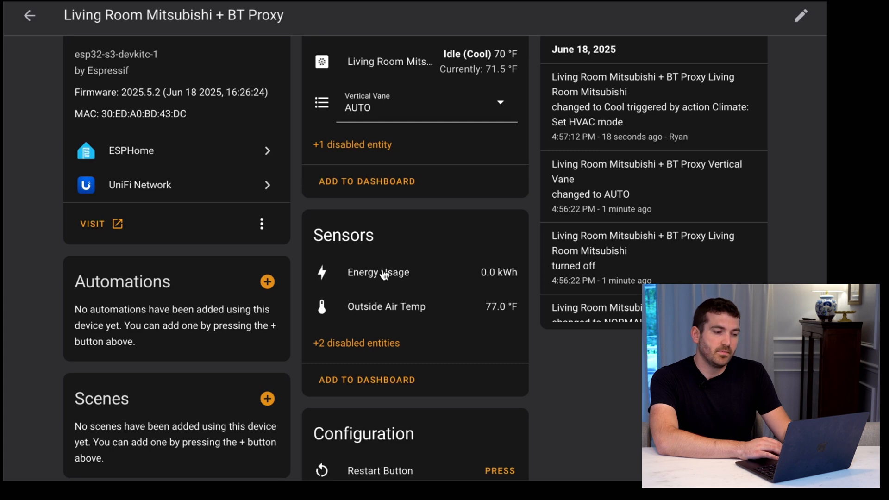
- Reveal the 3 disabled Diagnostic entities: Auto Sub Mode, Compressor Frequency and Runtime Hours
{"action": "scroll", "scroll_direction": "down", "scroll_amount": 3}
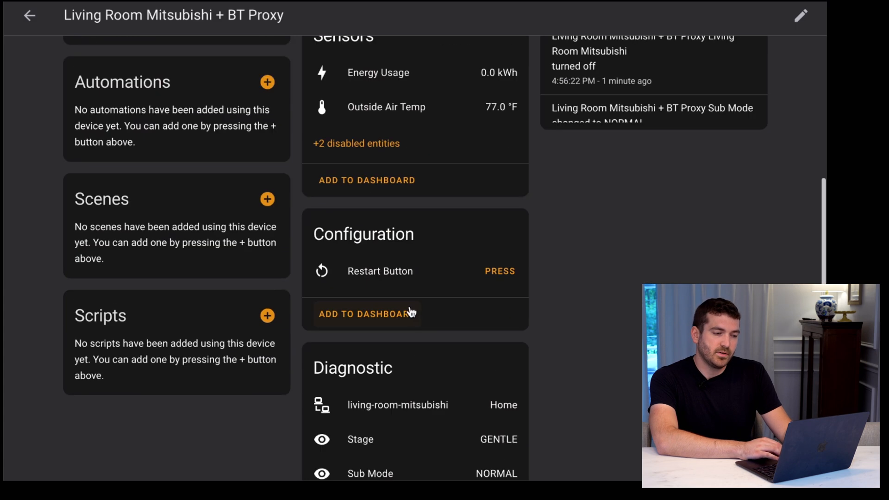
{"action": "mouse_move", "coordinate": [400, 289]}
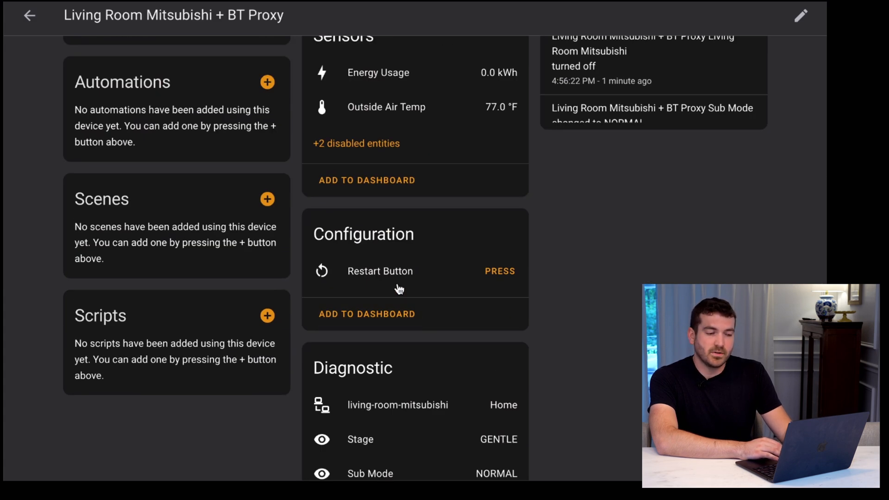
{"action": "scroll", "scroll_direction": "down", "scroll_amount": 3}
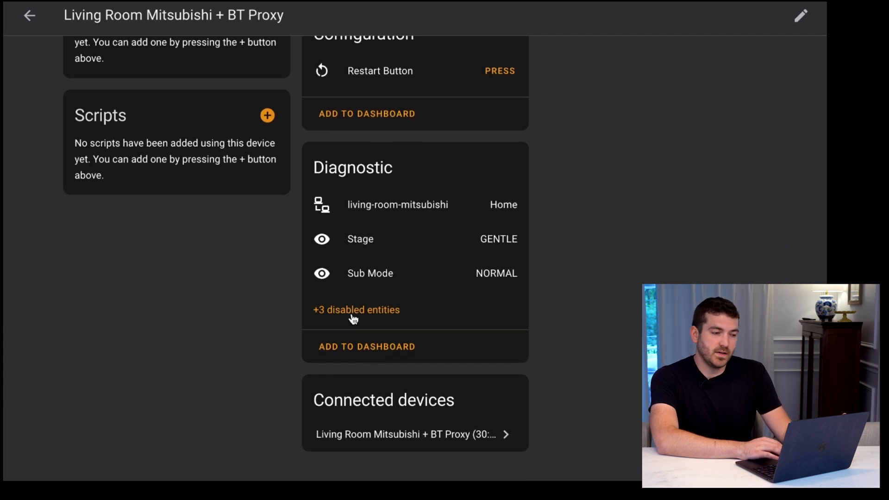
{"action": "left_click", "coordinate": [355, 309]}
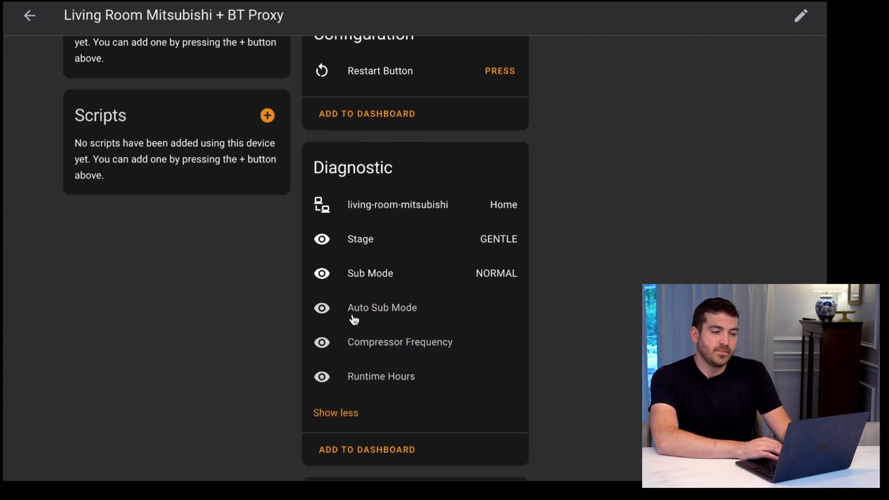